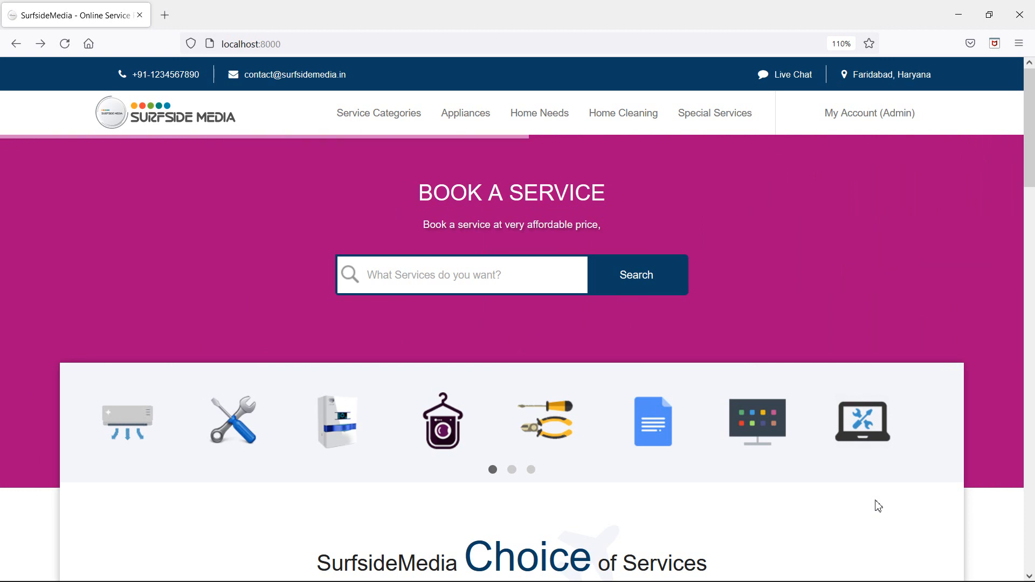
Step: Scroll the localhost:8000 home page down to the Appliance Services section
scroll(down, 3)
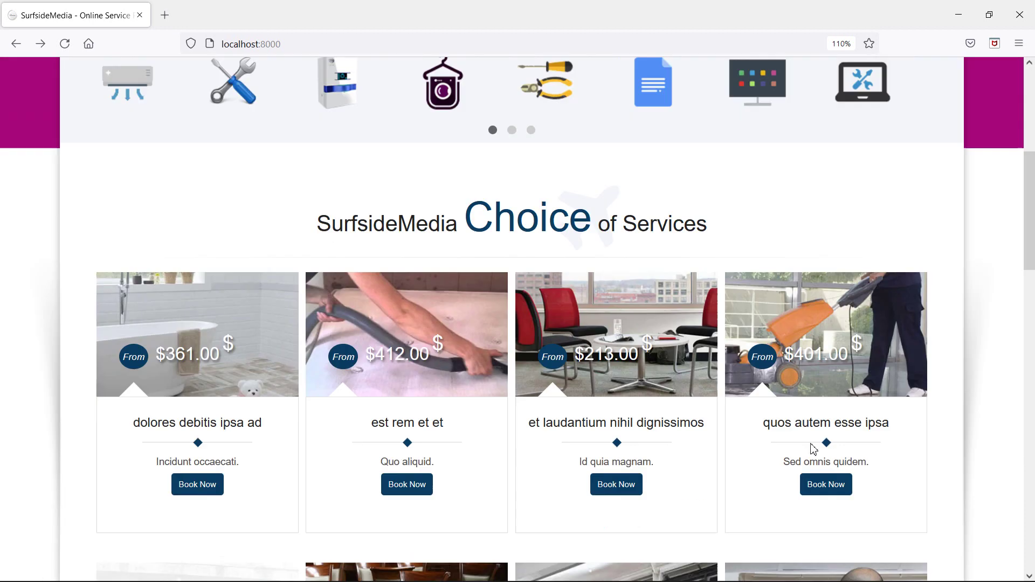
scroll(down, 3)
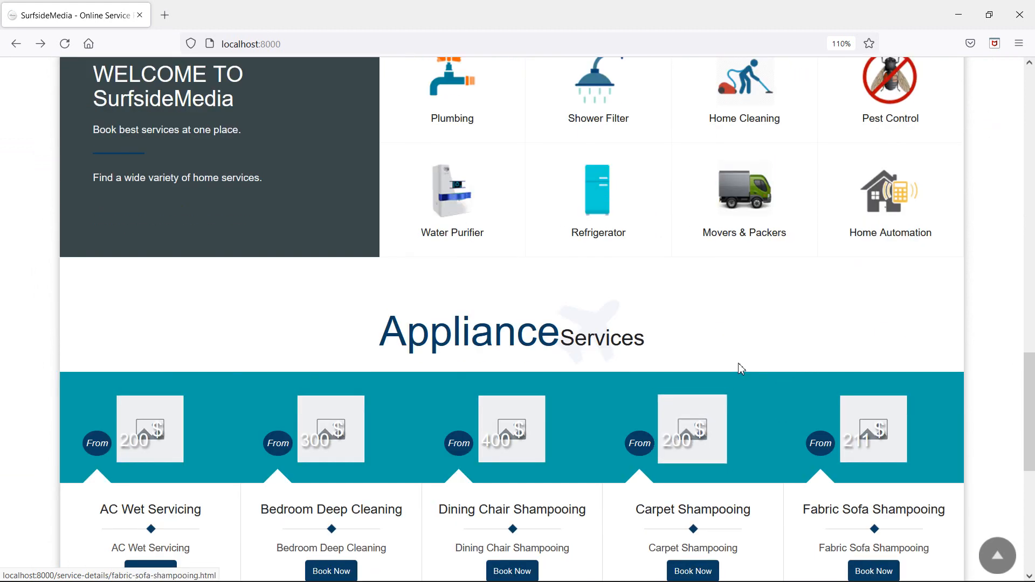
scroll(down, 3)
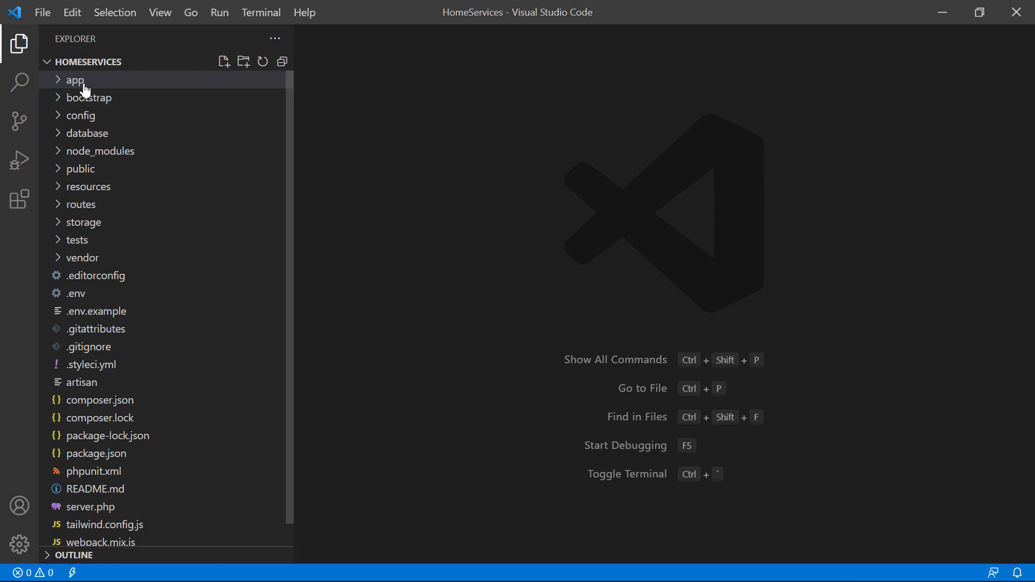
Step: Expand app > Http to reach HomeComponent.php and start a new line after the featured categories query on line 15
click(73, 80)
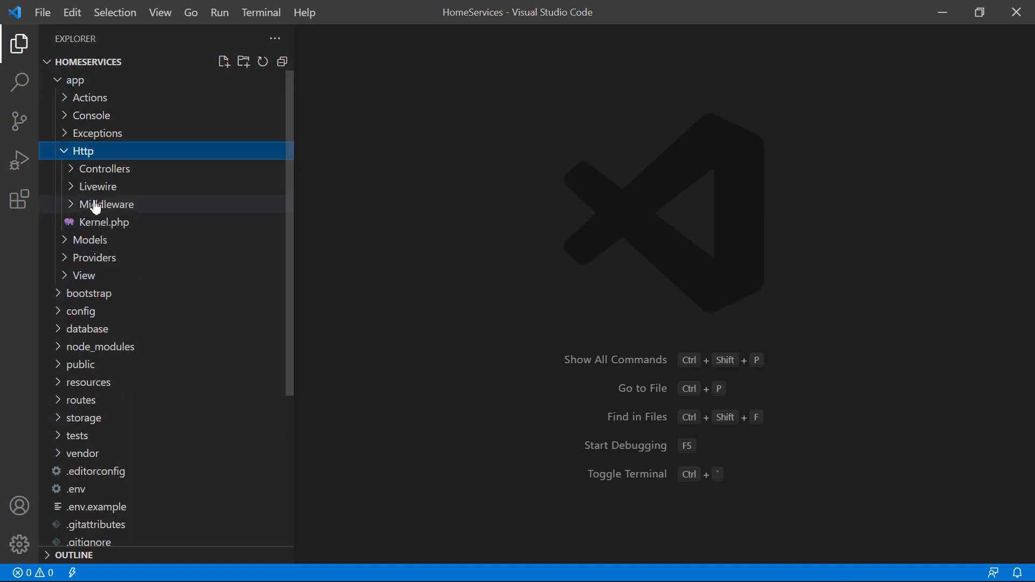
click(99, 185)
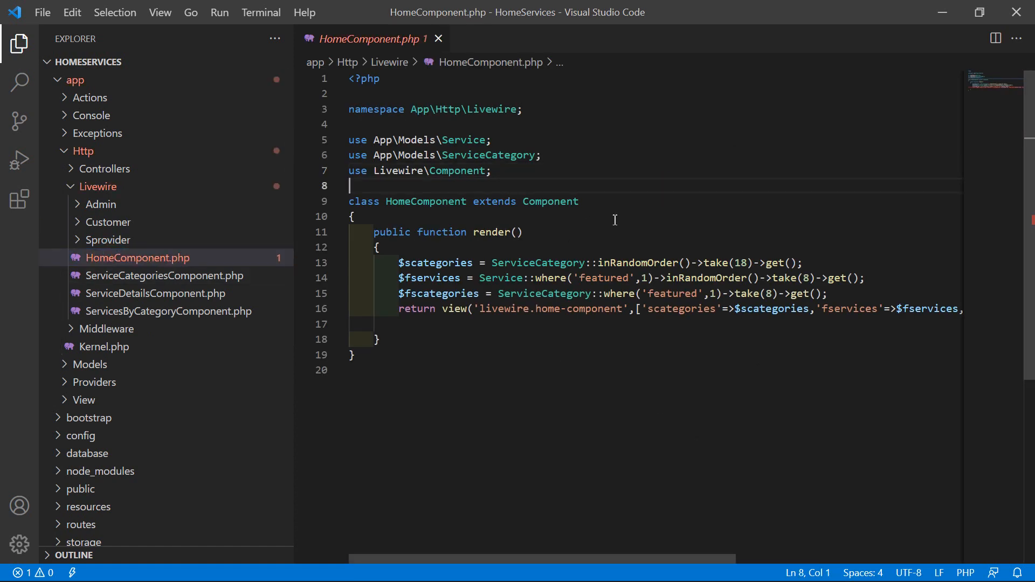
mouse_move(491, 242)
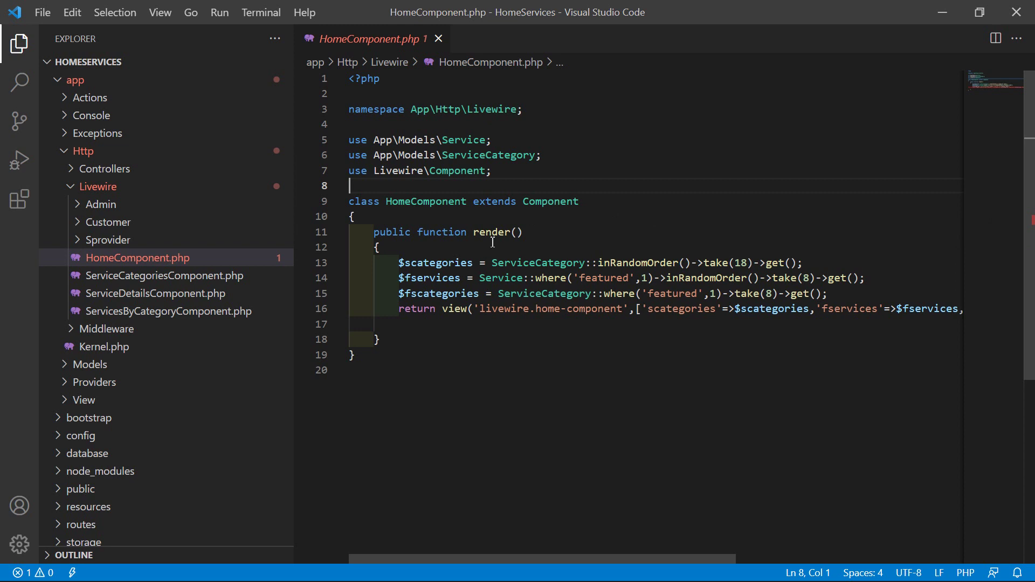
click(834, 293)
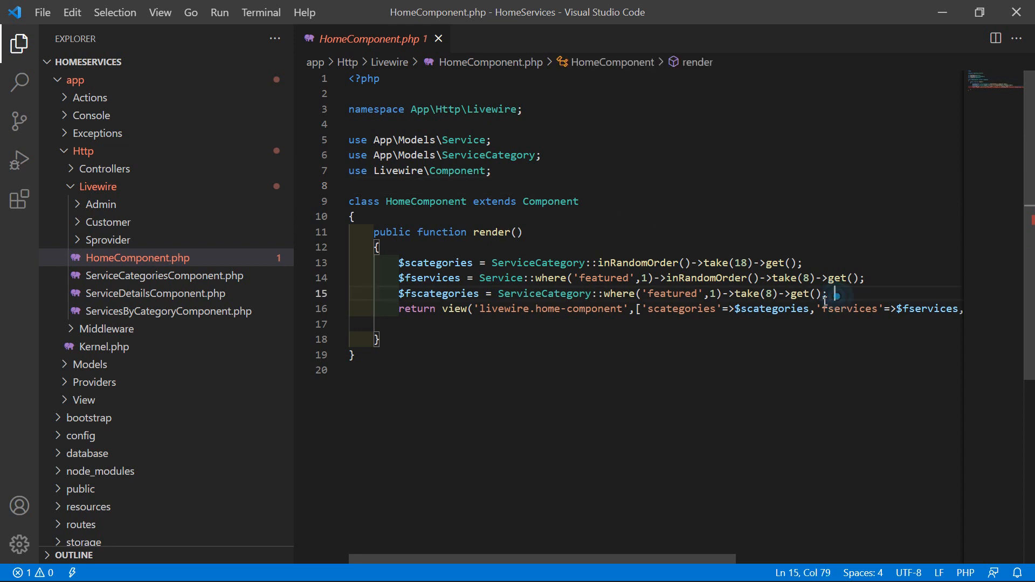
key(Enter)
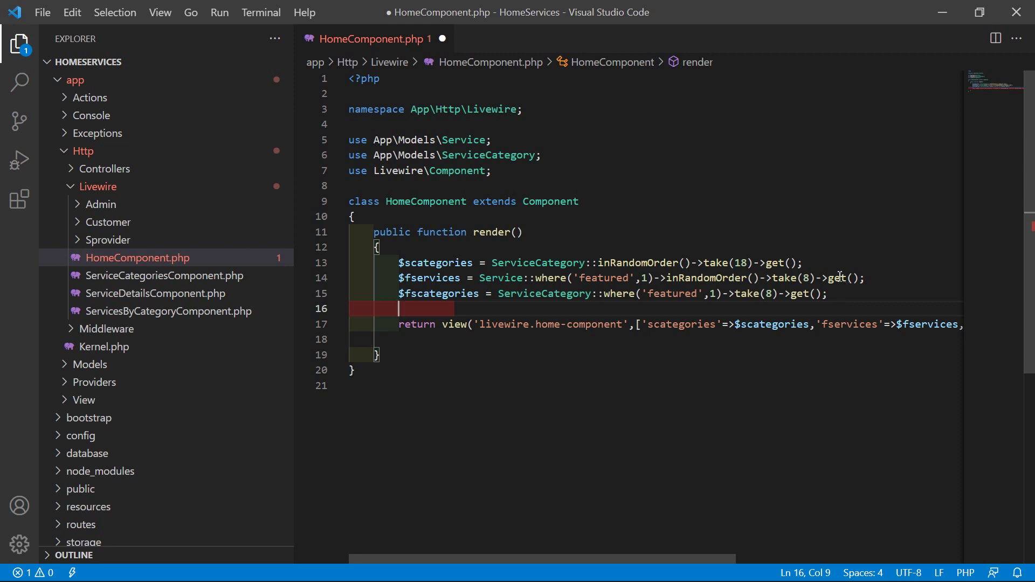
Step: Begin $sid = ServiceCategory::whereIn('slug',['ac' ..
text($s)
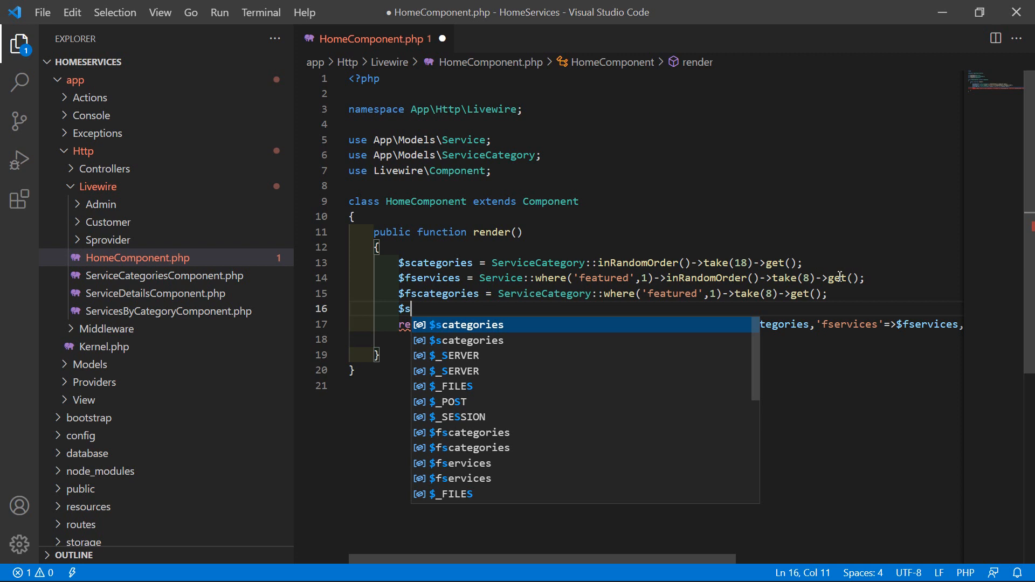
text(id)
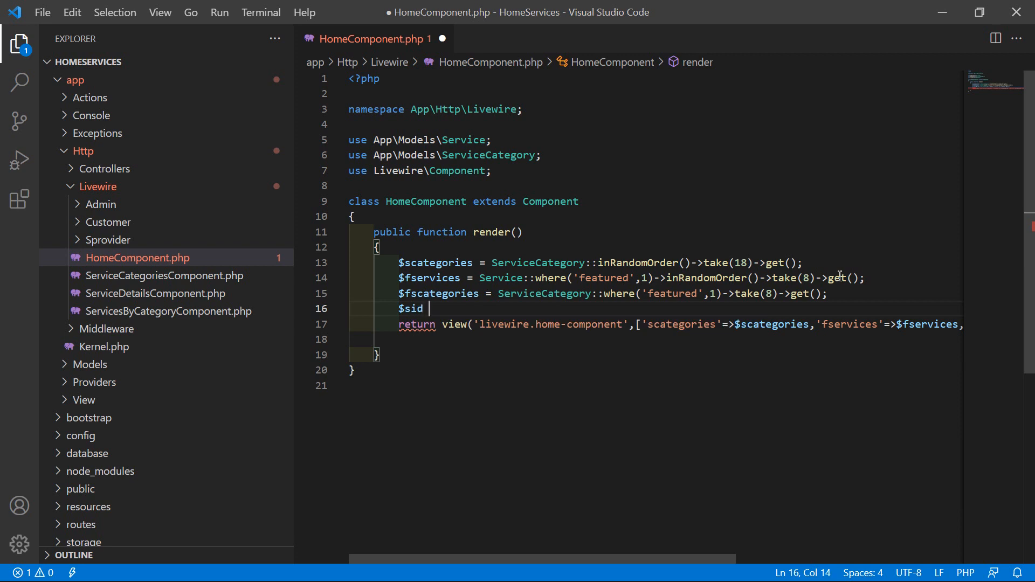
text(=)
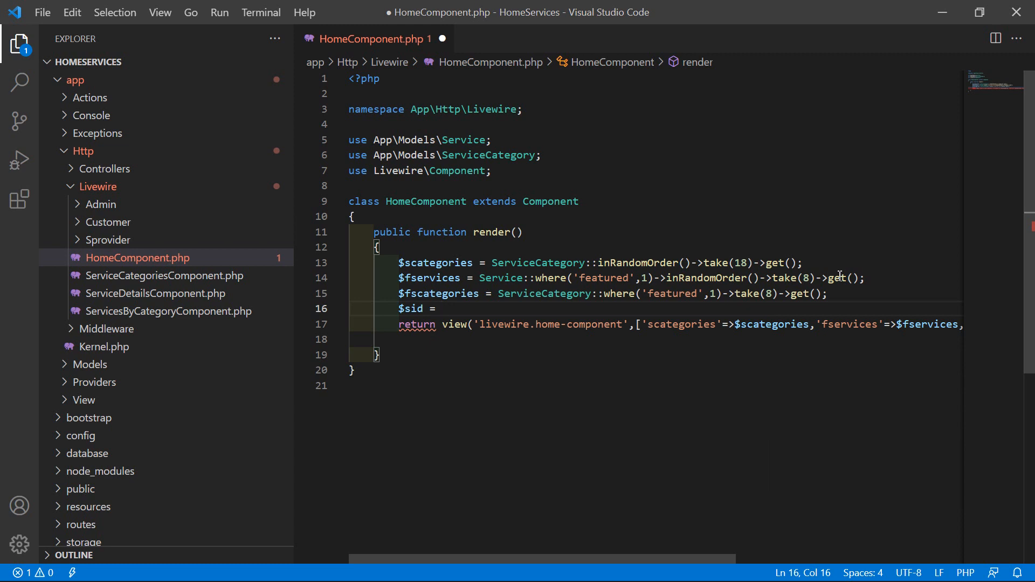
text(ServiceCategory::)
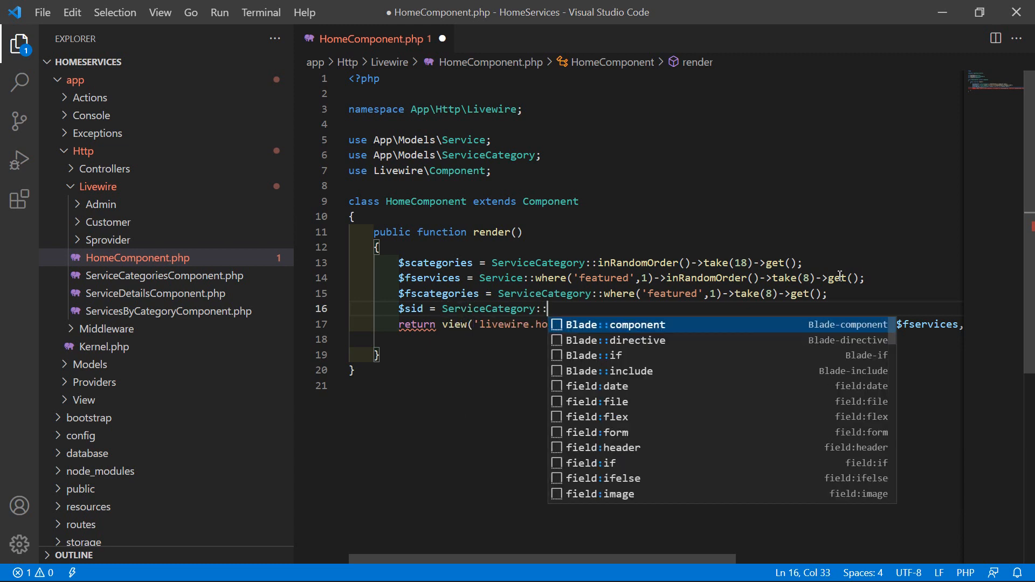
text(whereIn(')
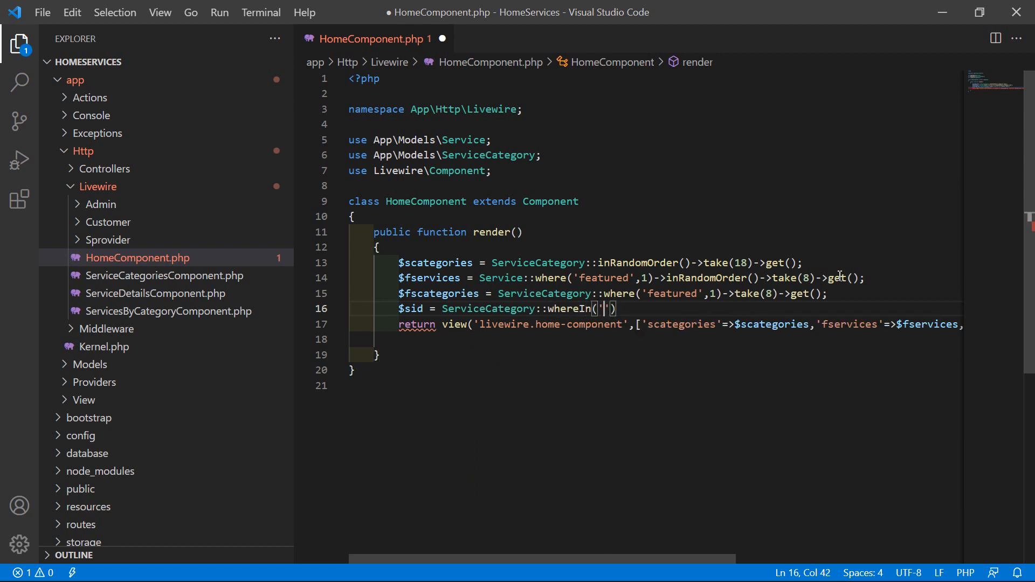
text(slug)
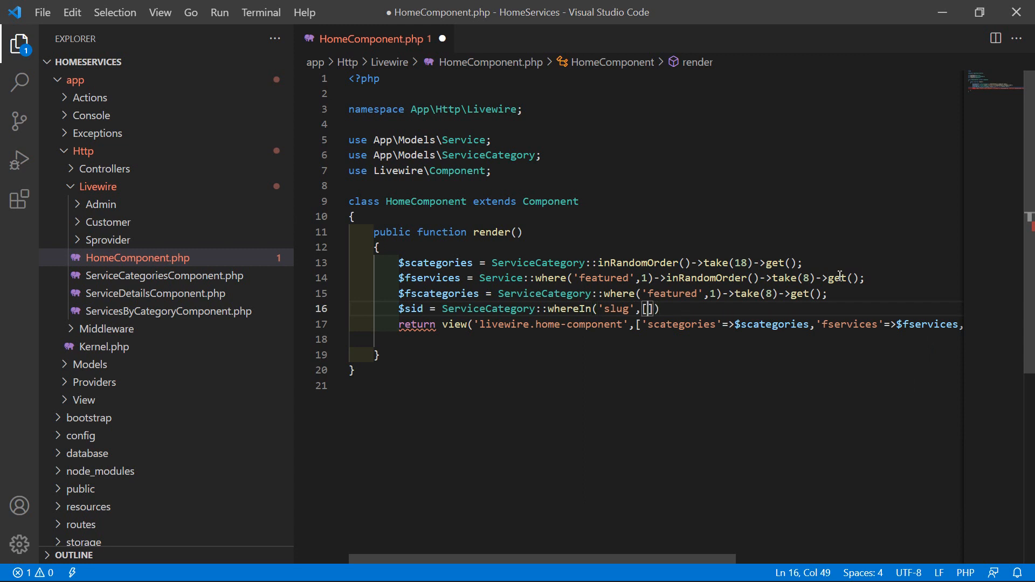
text('')
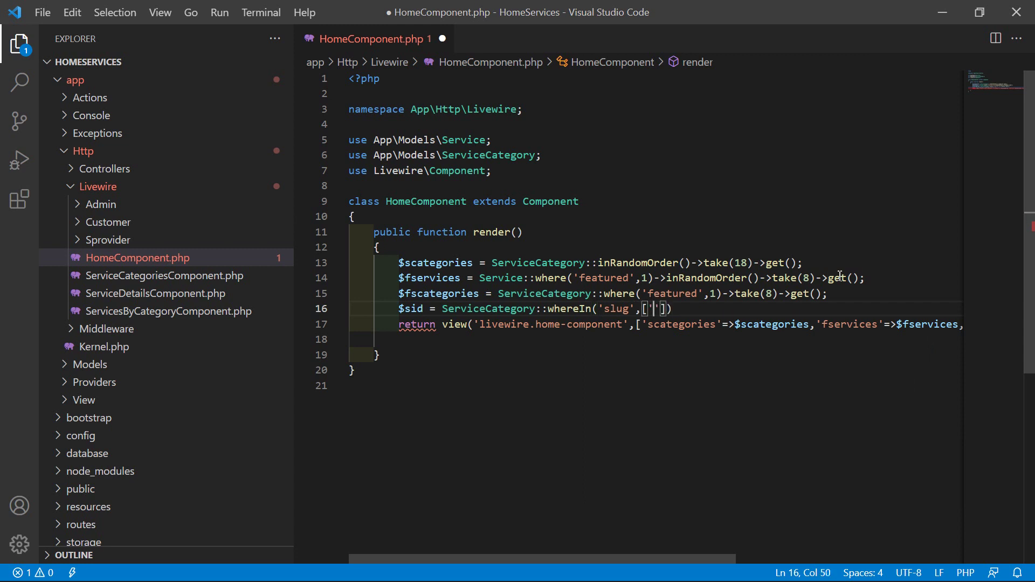
text(ac)
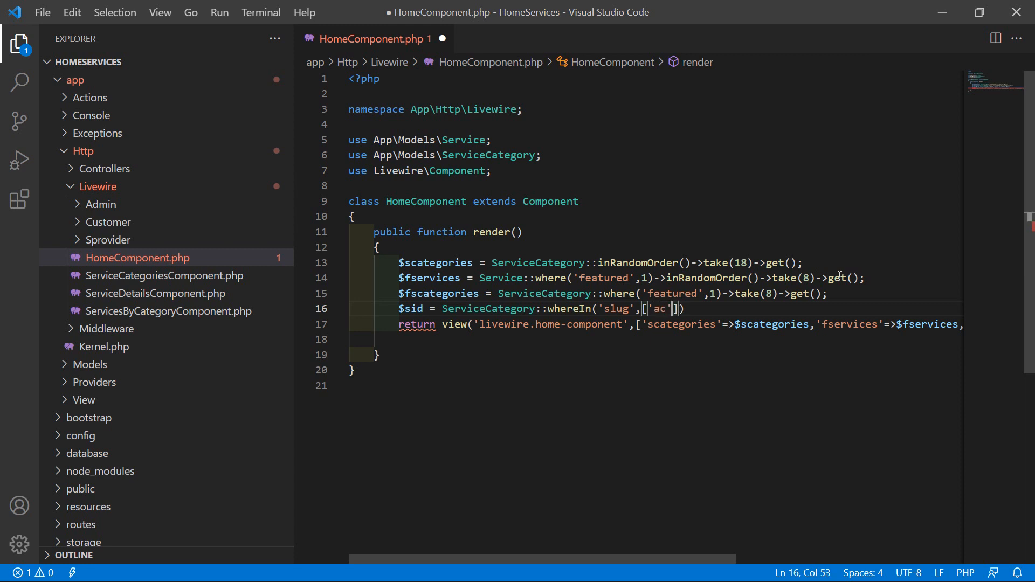
Step: Complete the slug list with 'tv','refrigerator','geyser','water-purifier']
text(,)
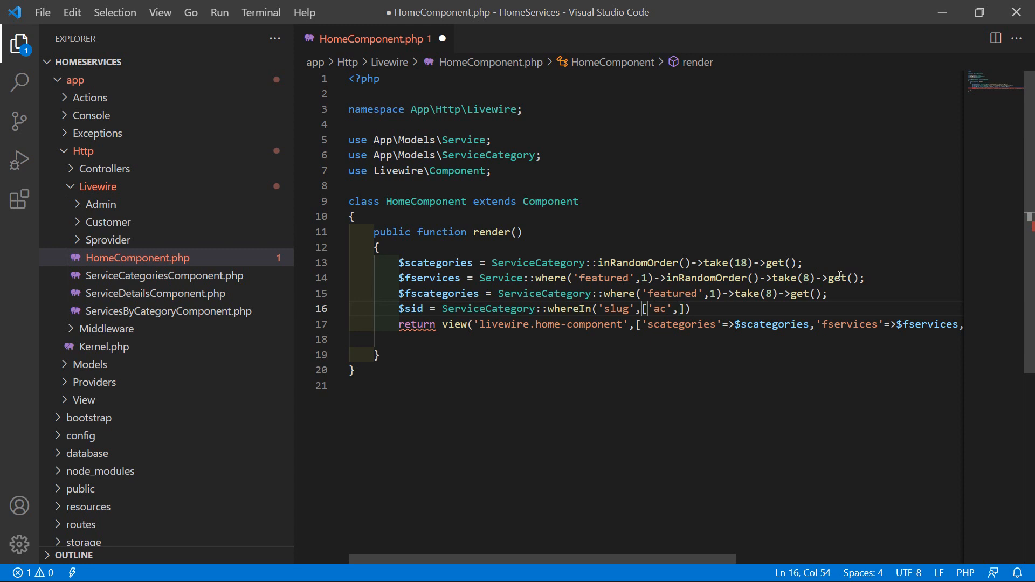
text('tv')
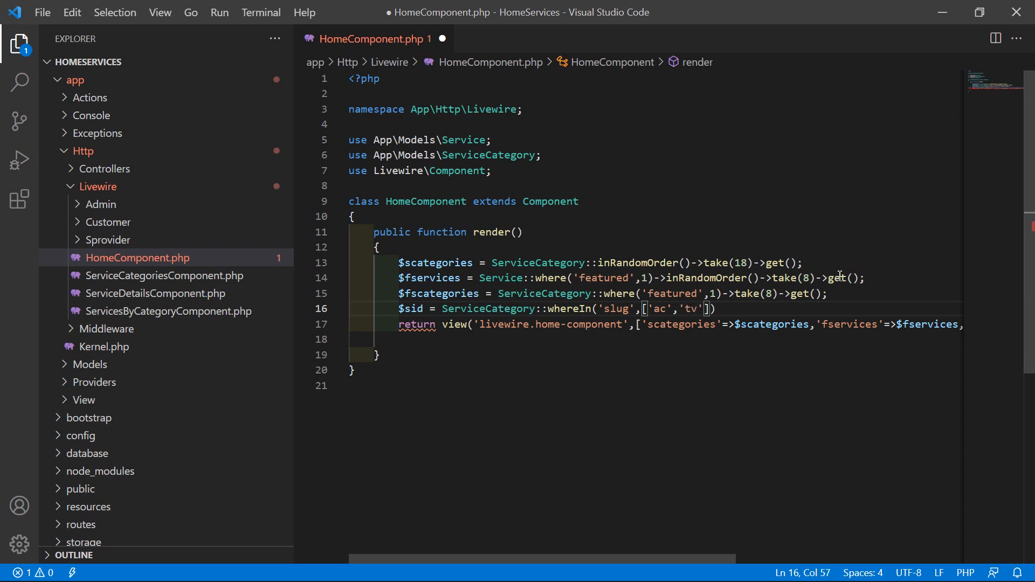
text(,)
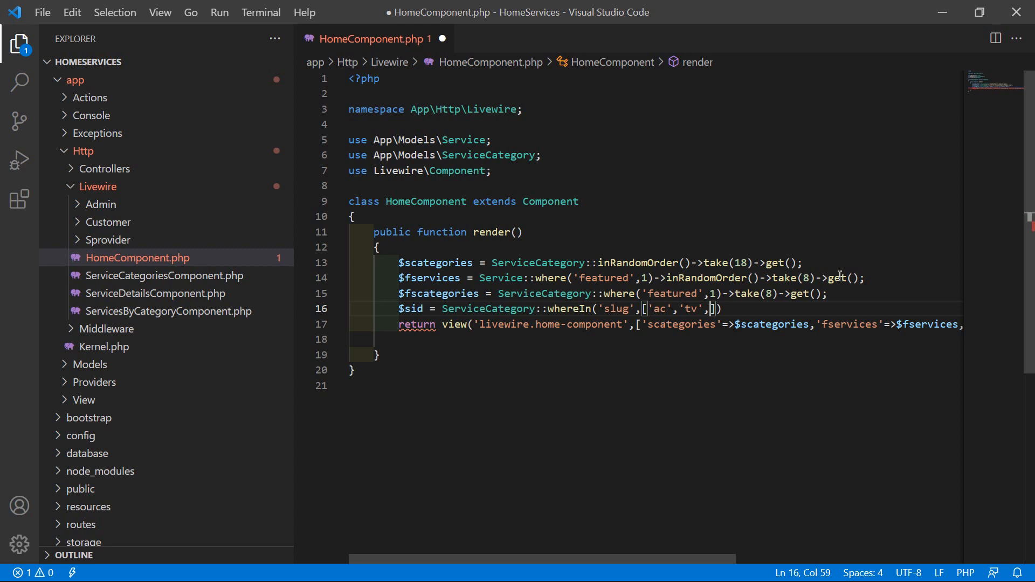
text('')
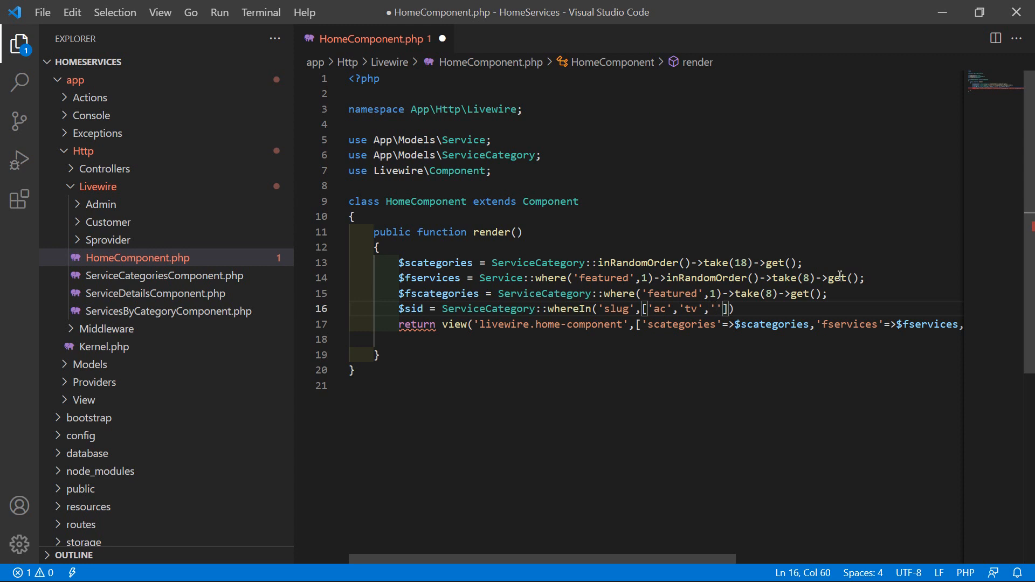
text(refrigerat)
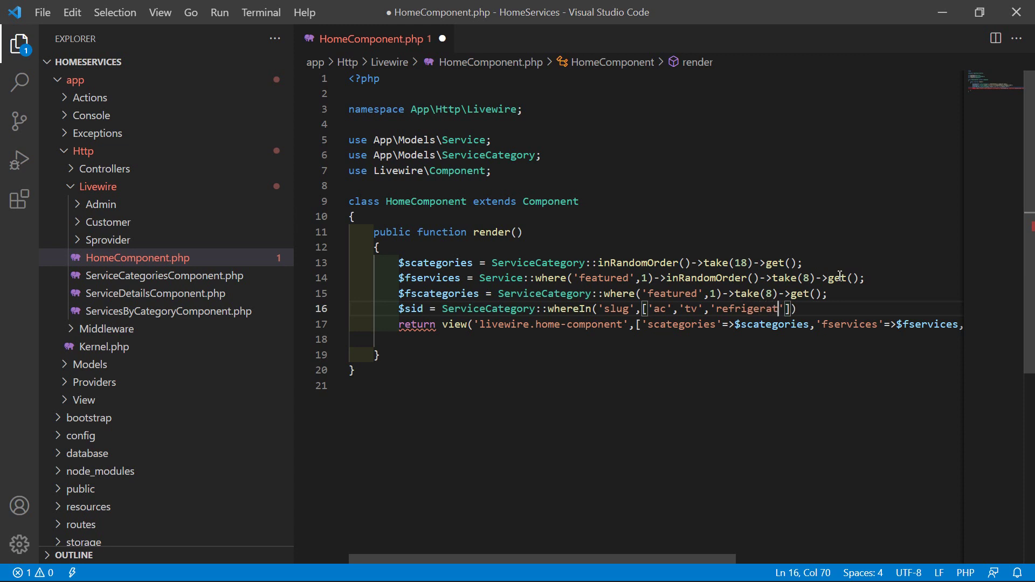
text(or)
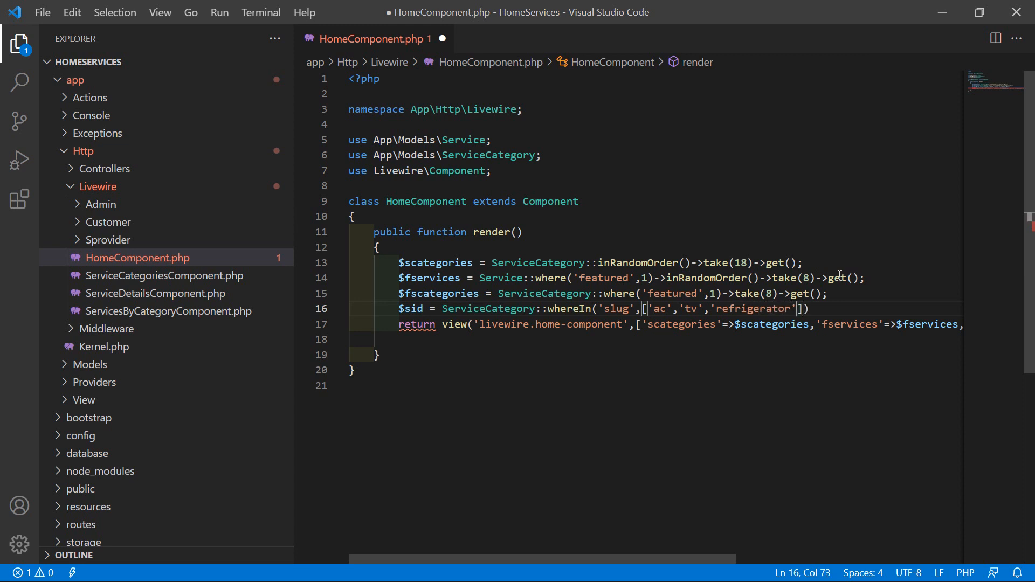
text(,ge)
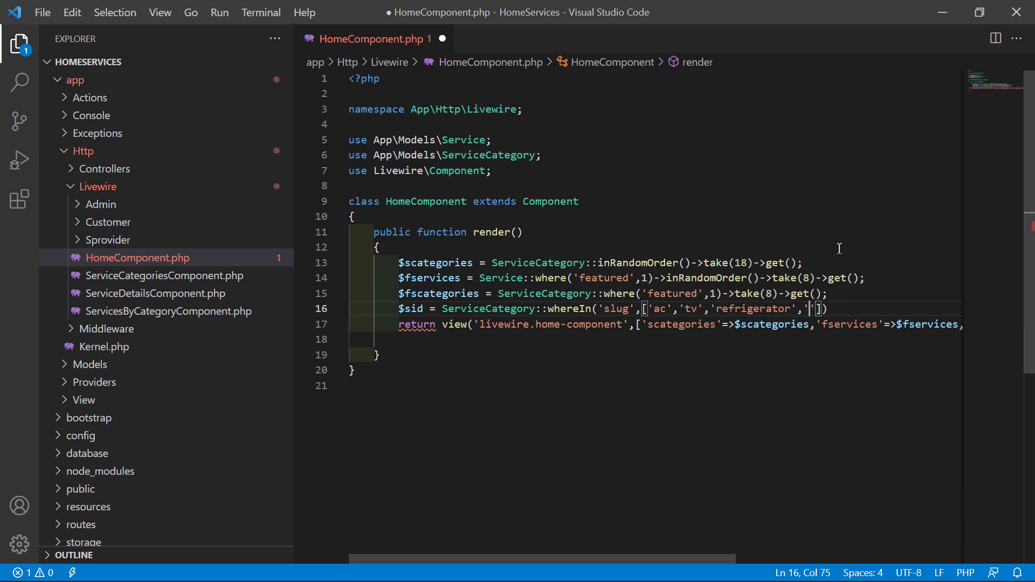
text(geyser','w)
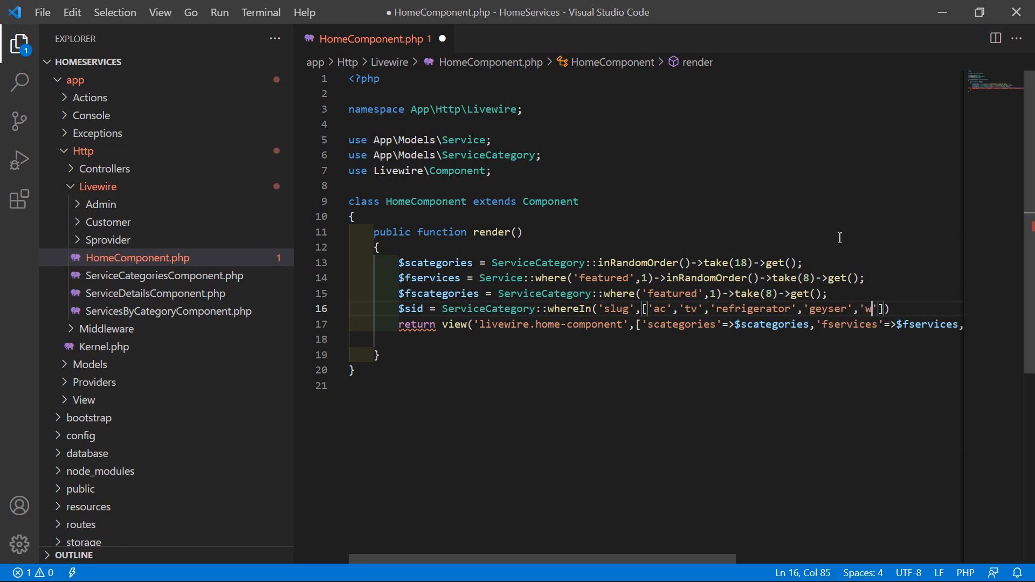
text(ater-f)
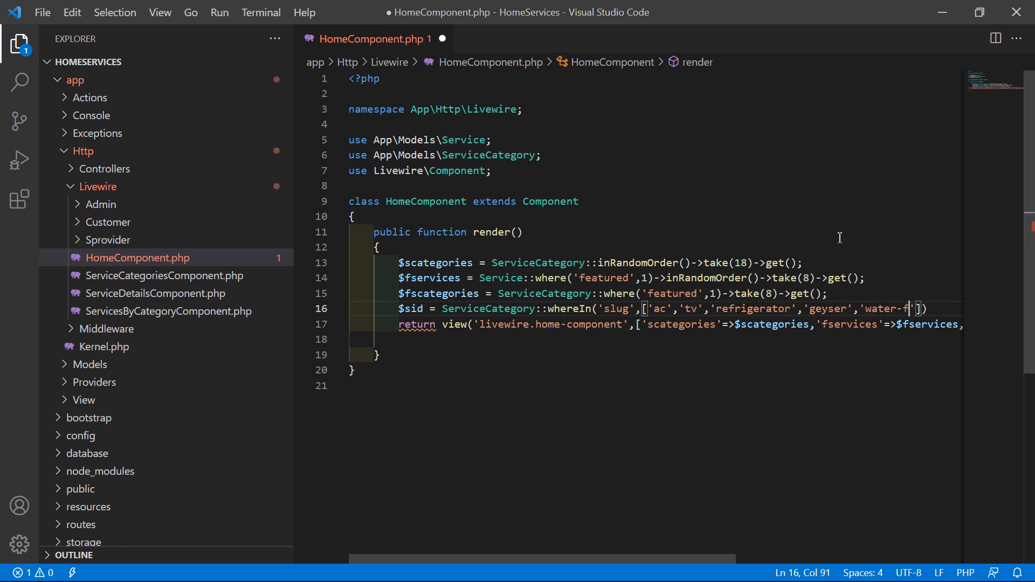
text(ru)
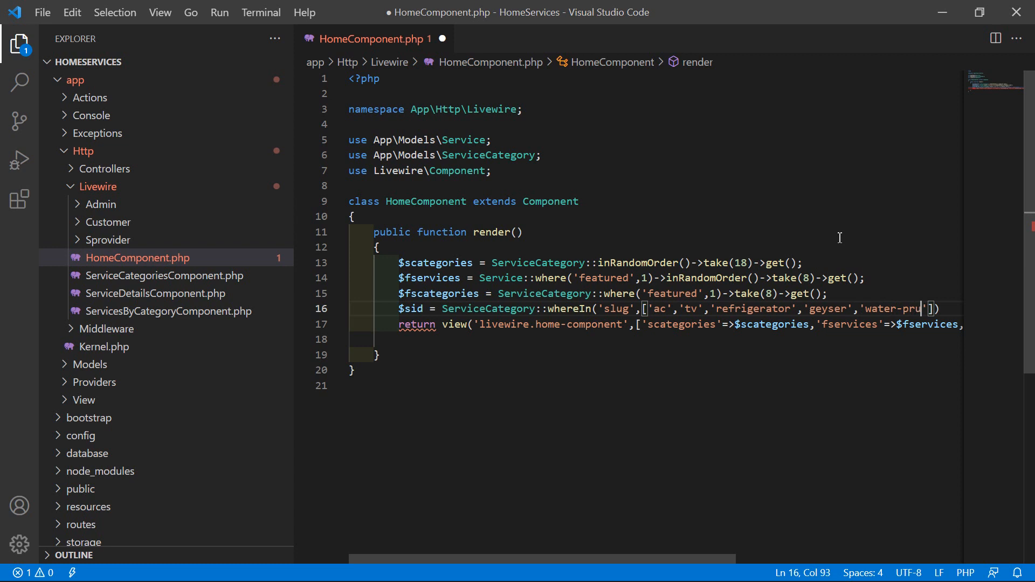
text(if)
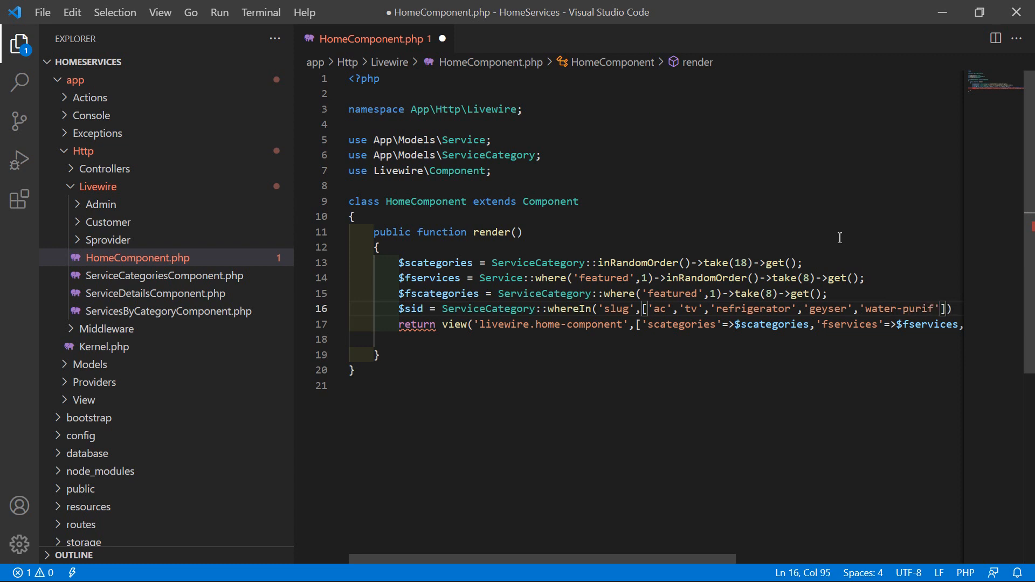
text(ier)
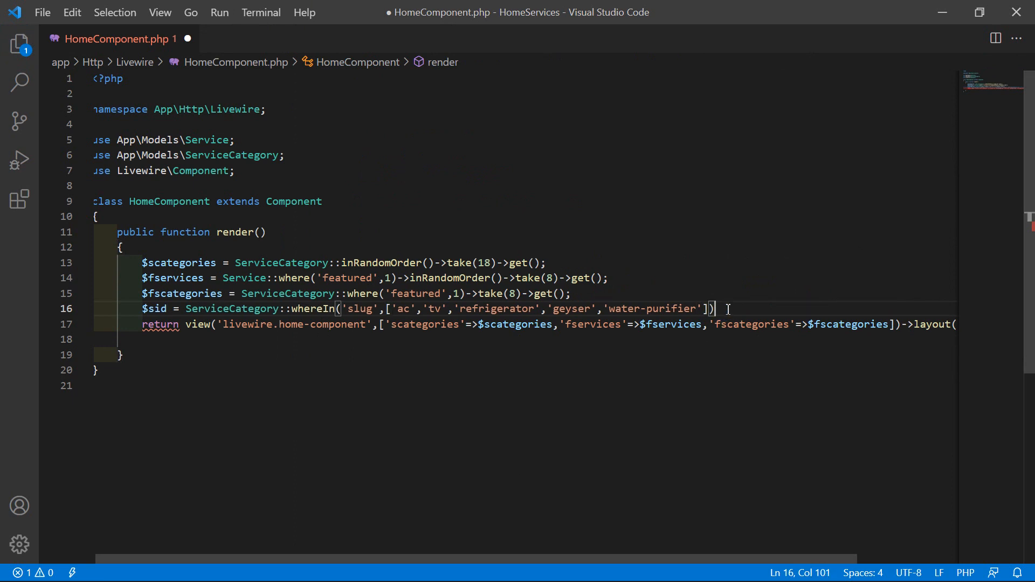
Step: Append ->get()->pluck('id') so $sid holds the appliance category ids
text(->get()
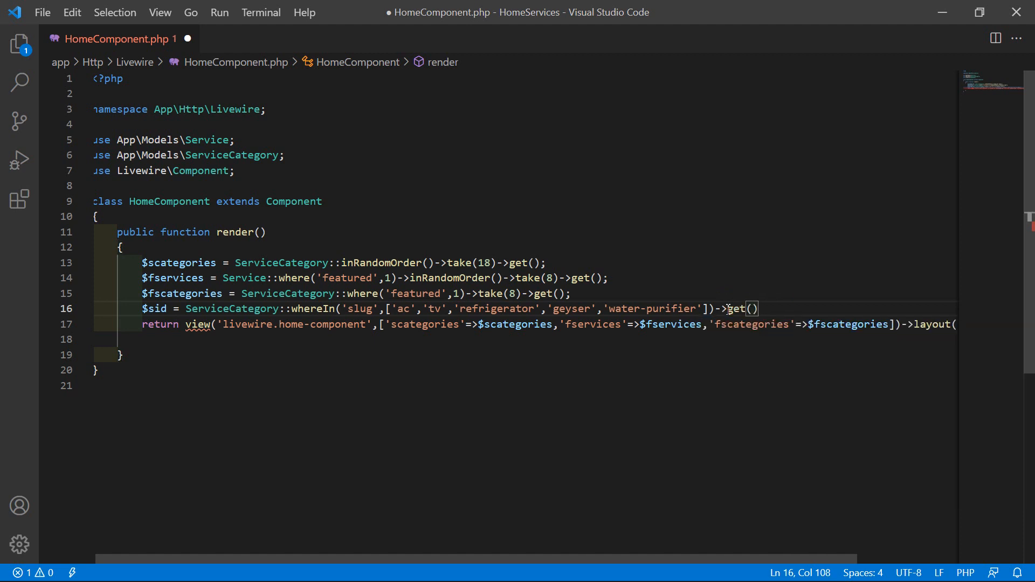
text(->p)
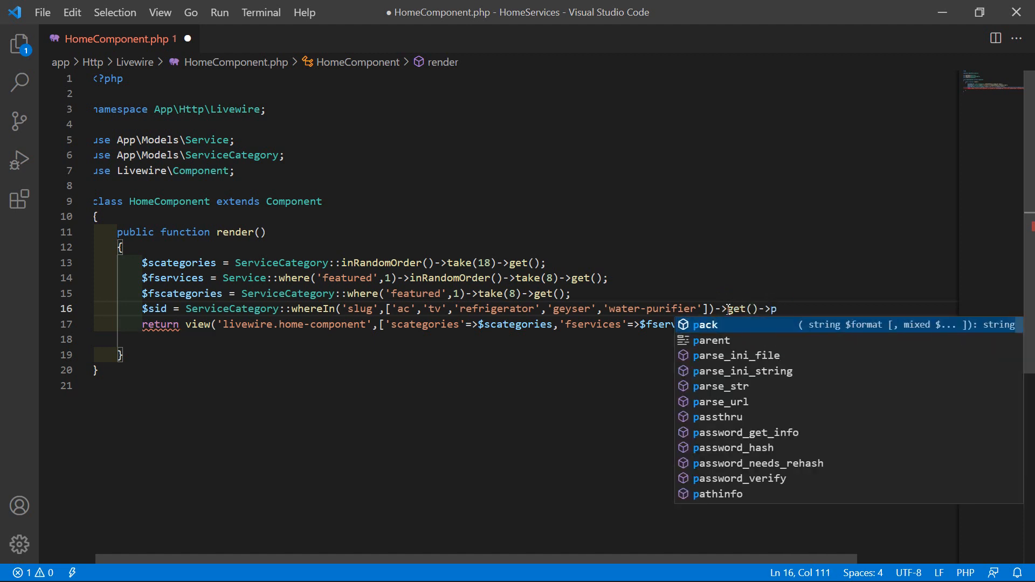
text(luck)
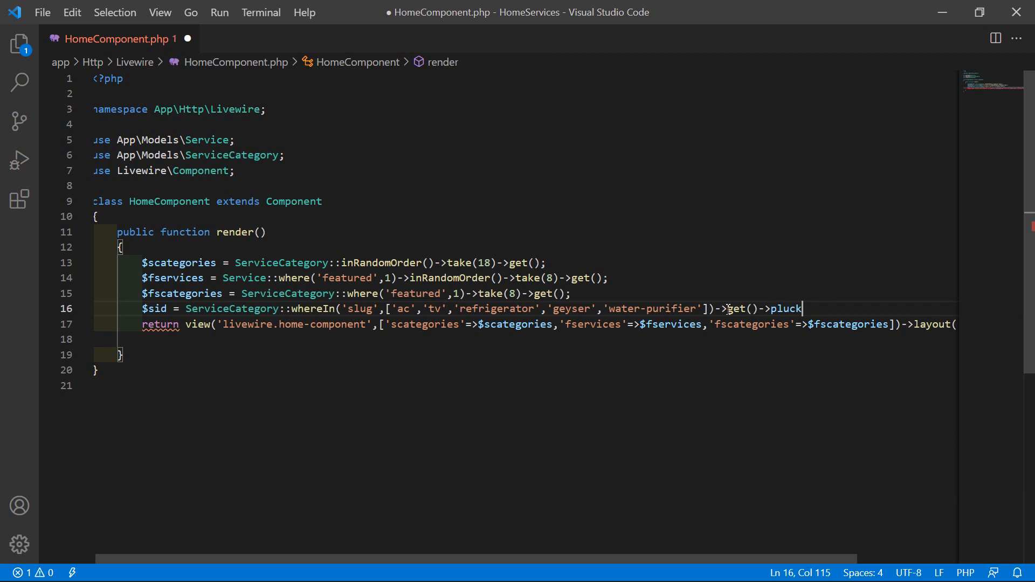
text(())
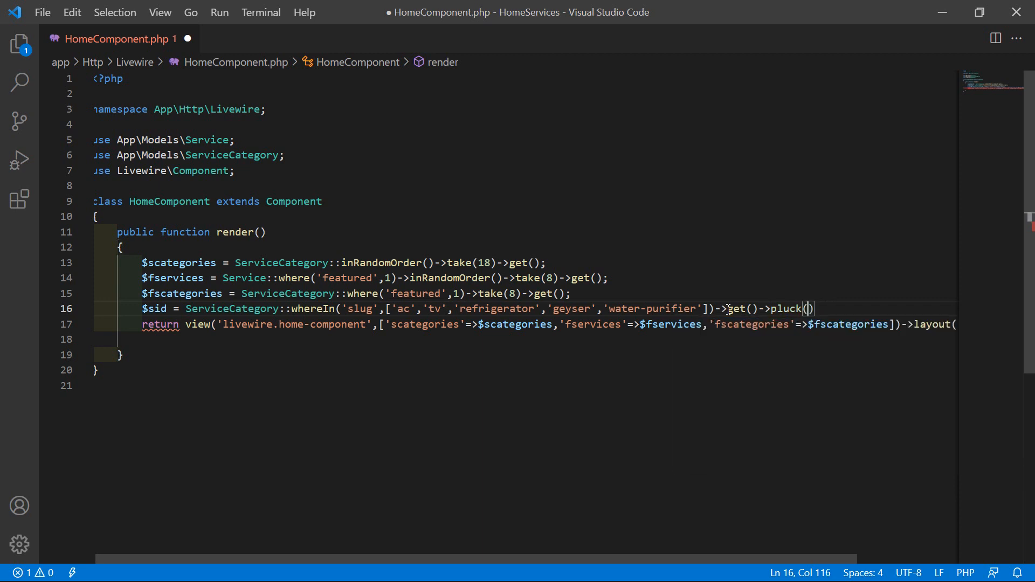
text('id')
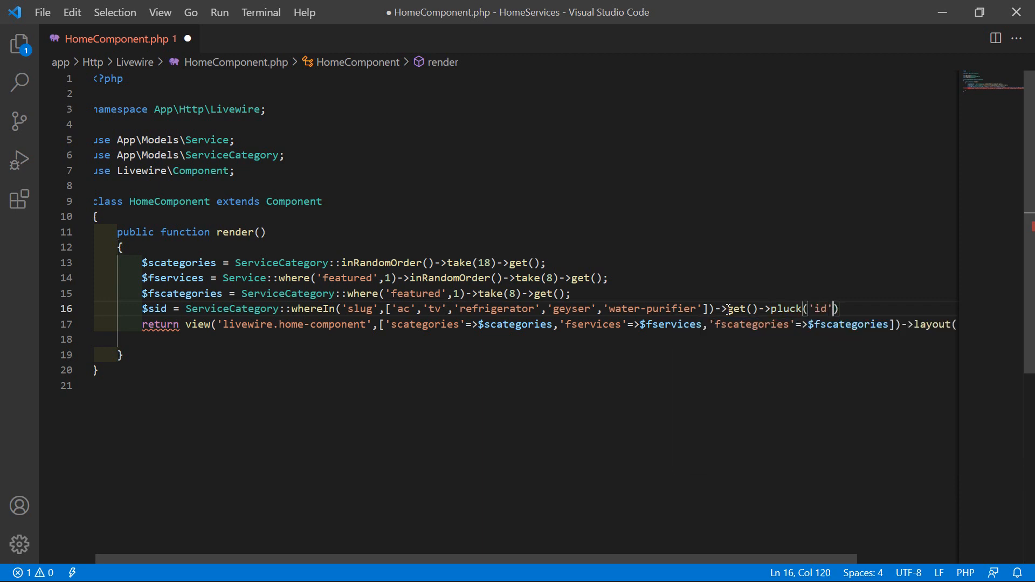
key(Enter)
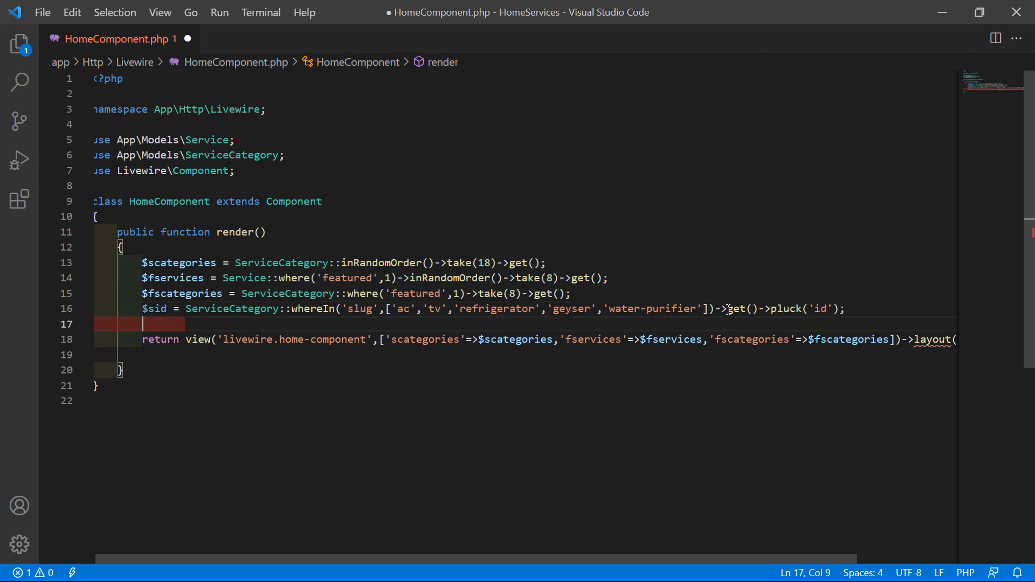
Step: Add $aservices = Service::whereIn('service_category_id',$sid)
text($)
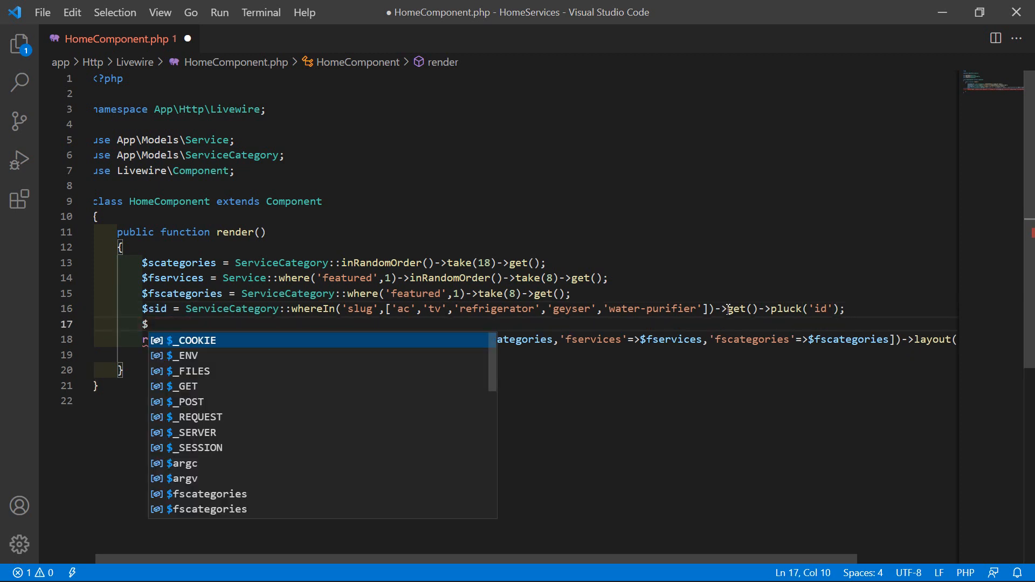
text(a)
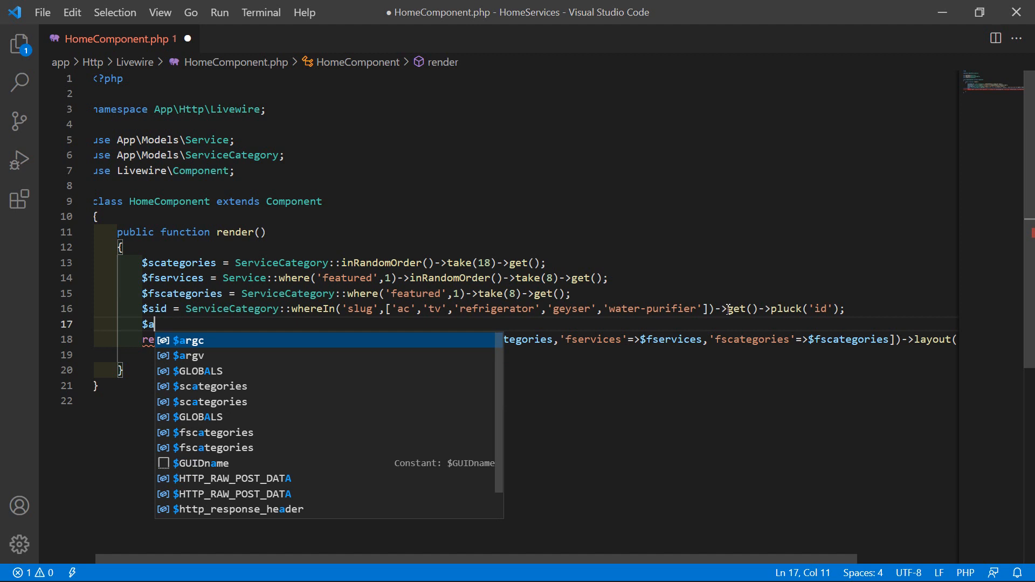
text(s)
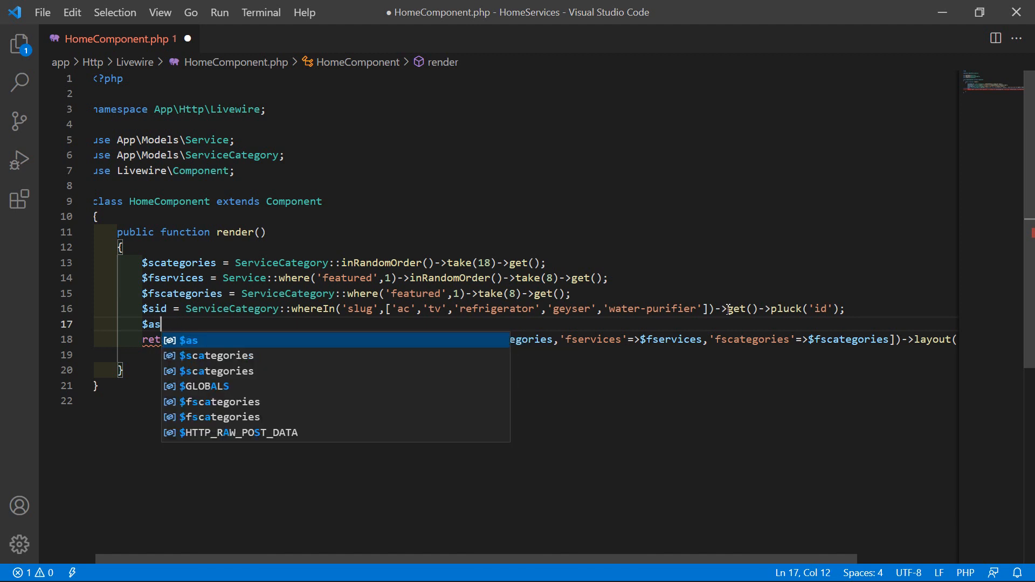
text(ervices = Se)
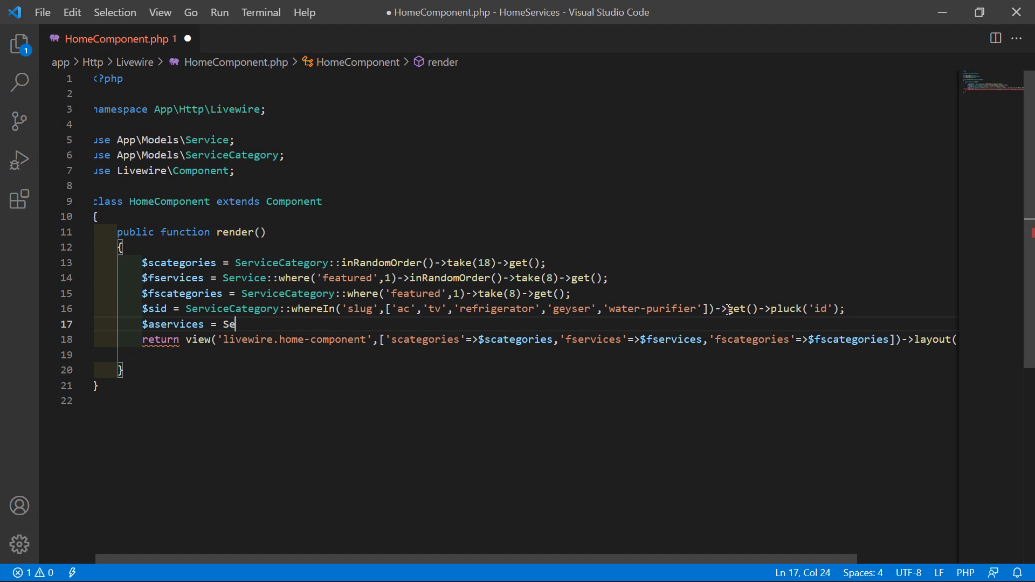
text(rvice::)
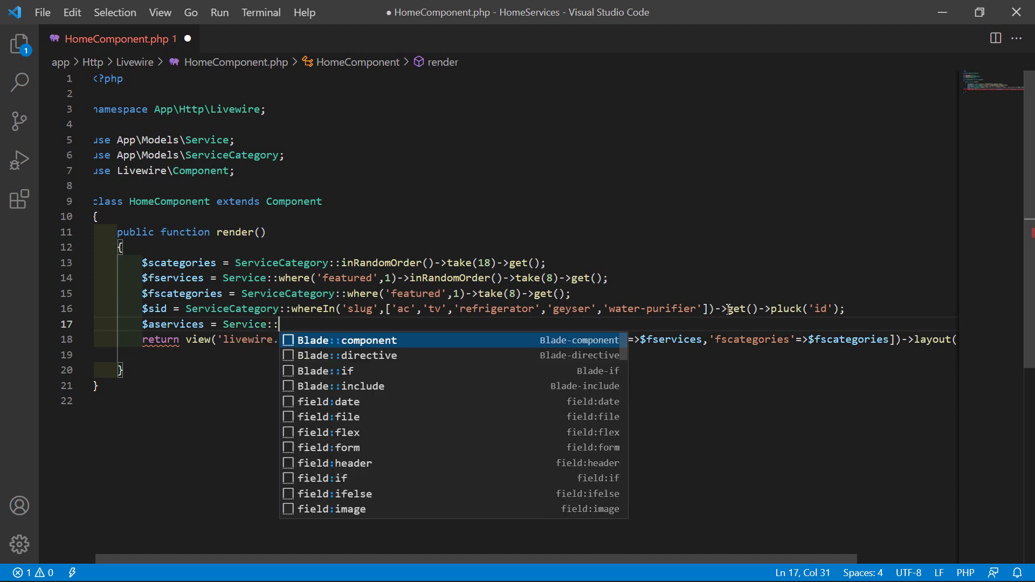
text(where)
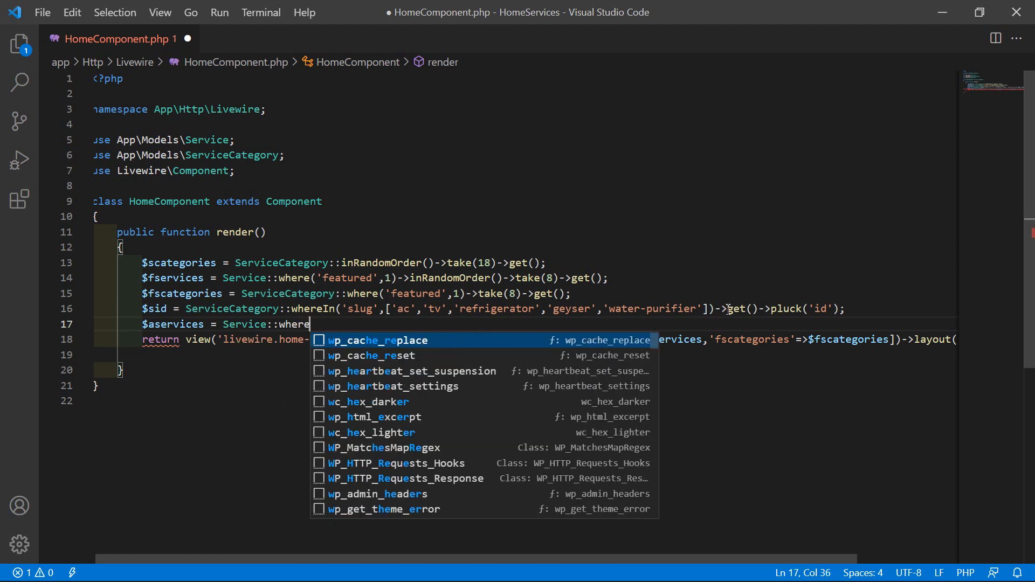
text(In())
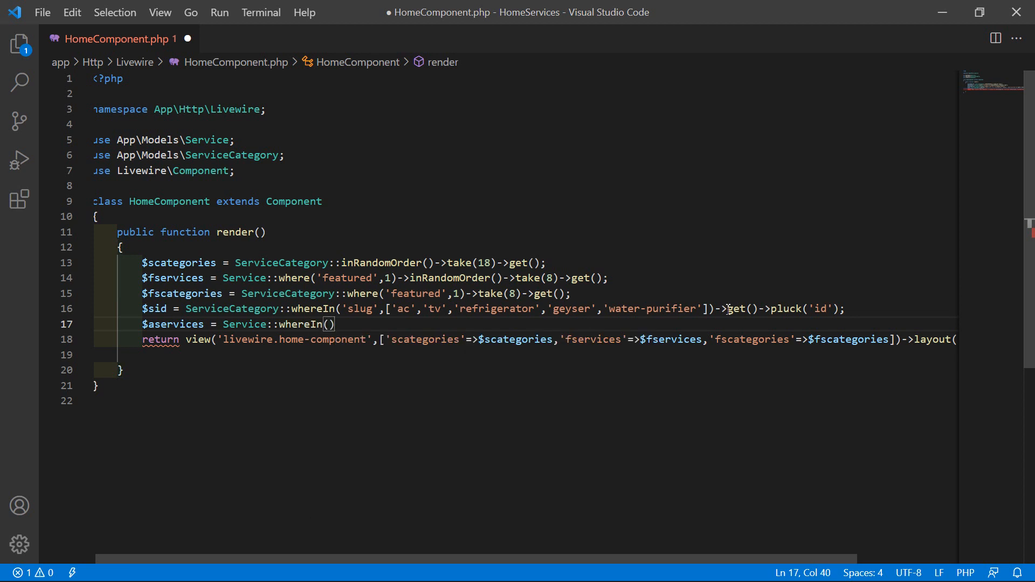
text(')
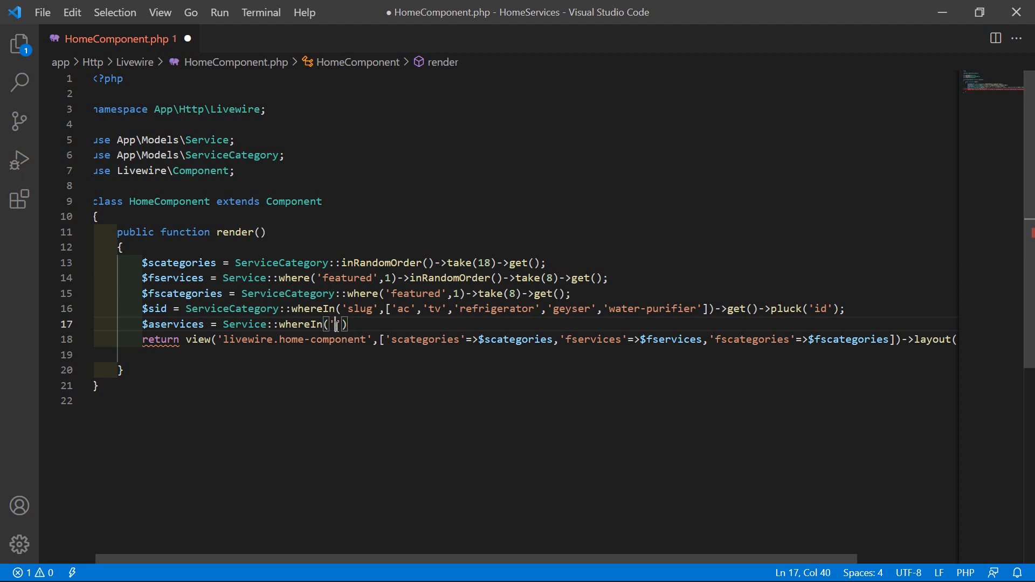
text(service_)
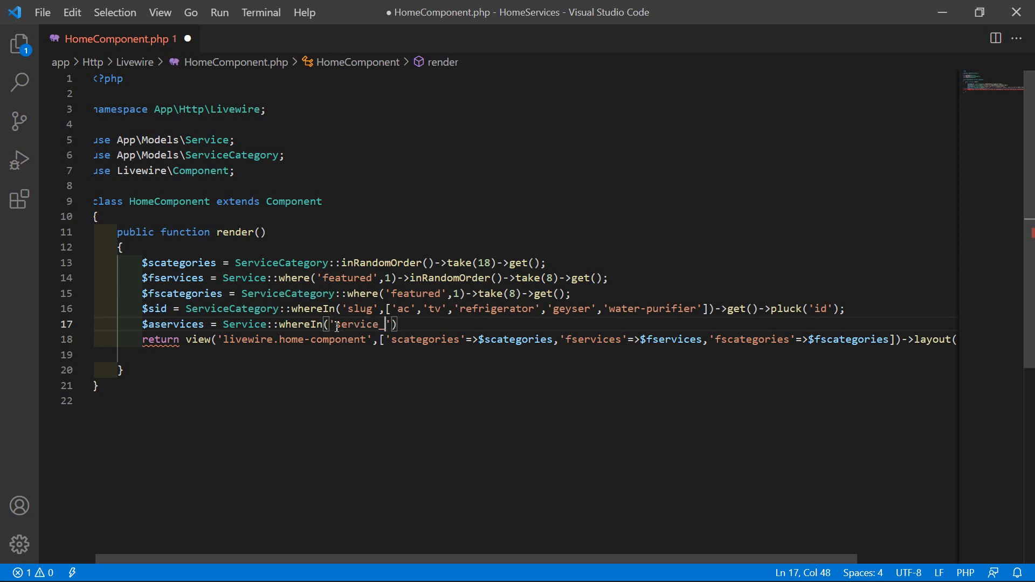
text(categroy)
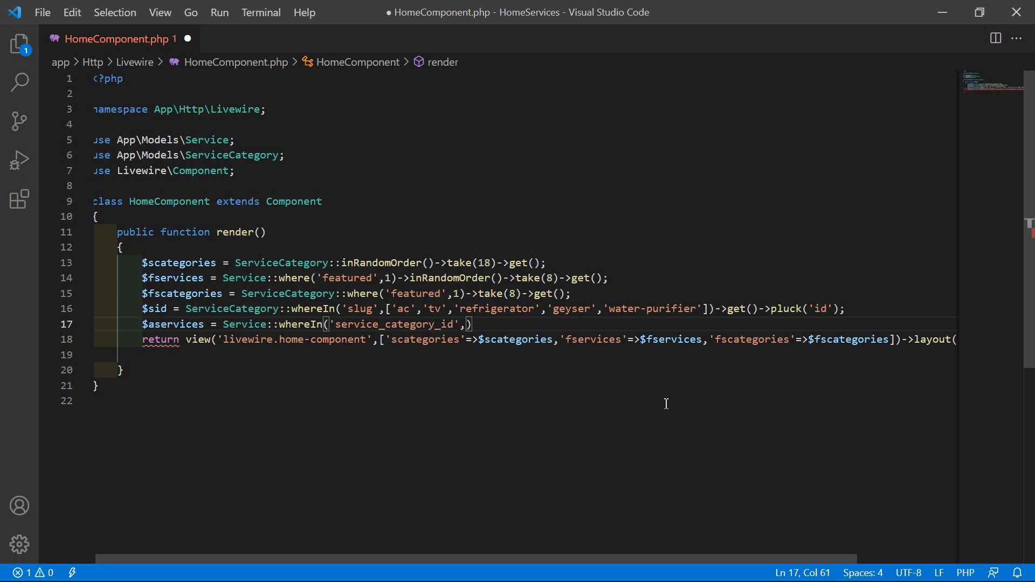
text($)
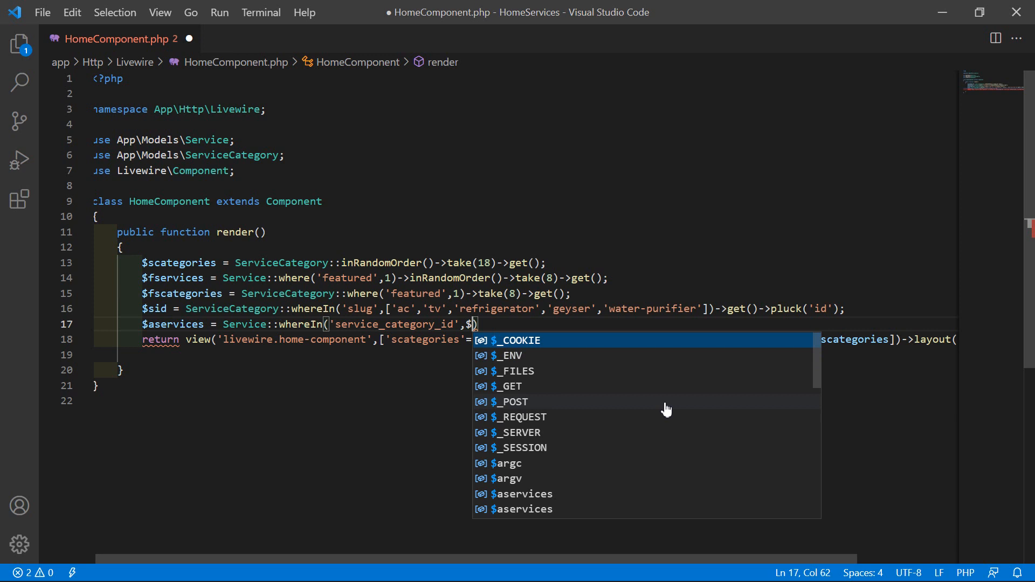
text(sid)
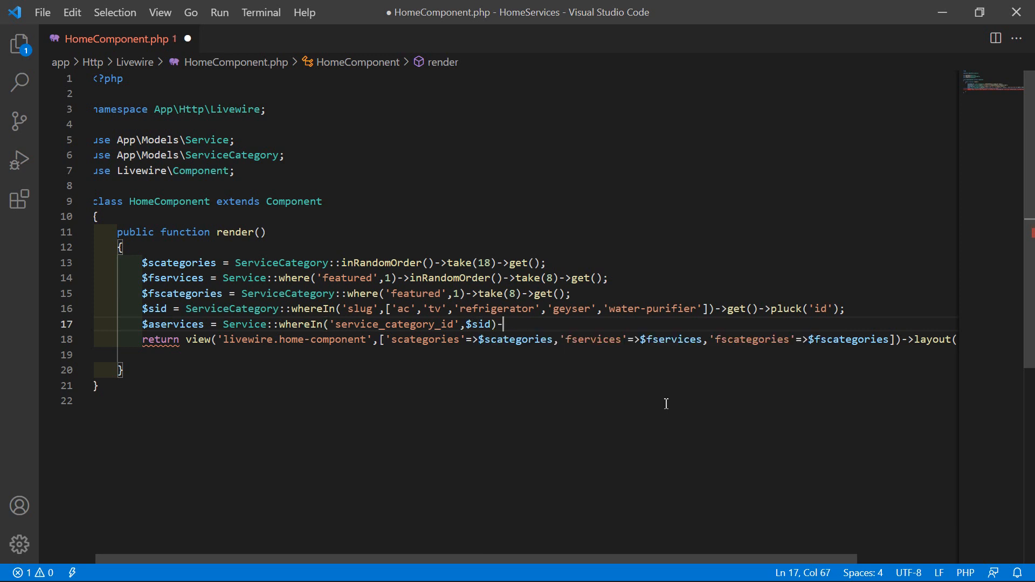
Step: Chain ->inRandomOrder()->take(8)->get() to fetch eight random services
text(>in)
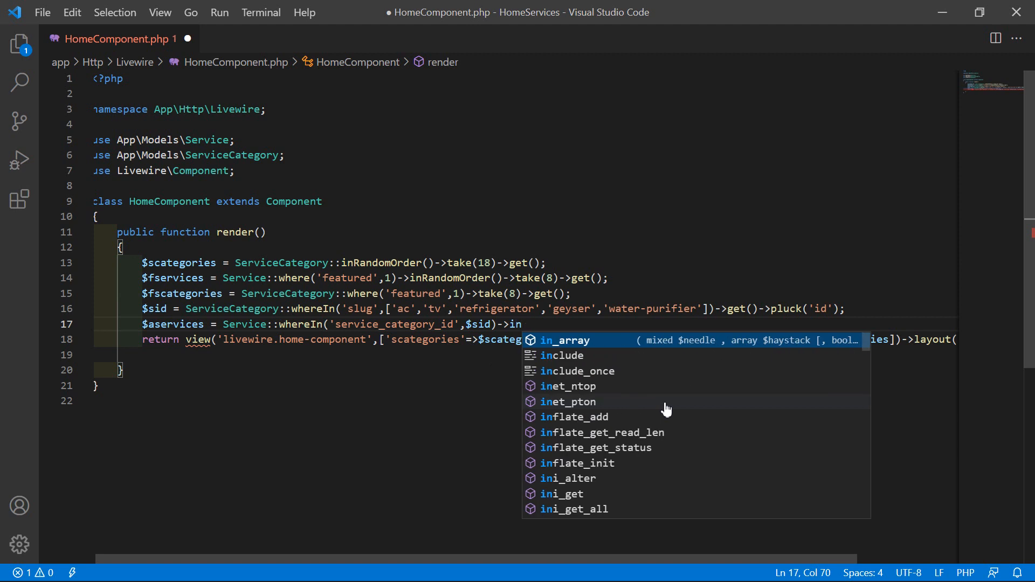
text(RandomOrder()-)
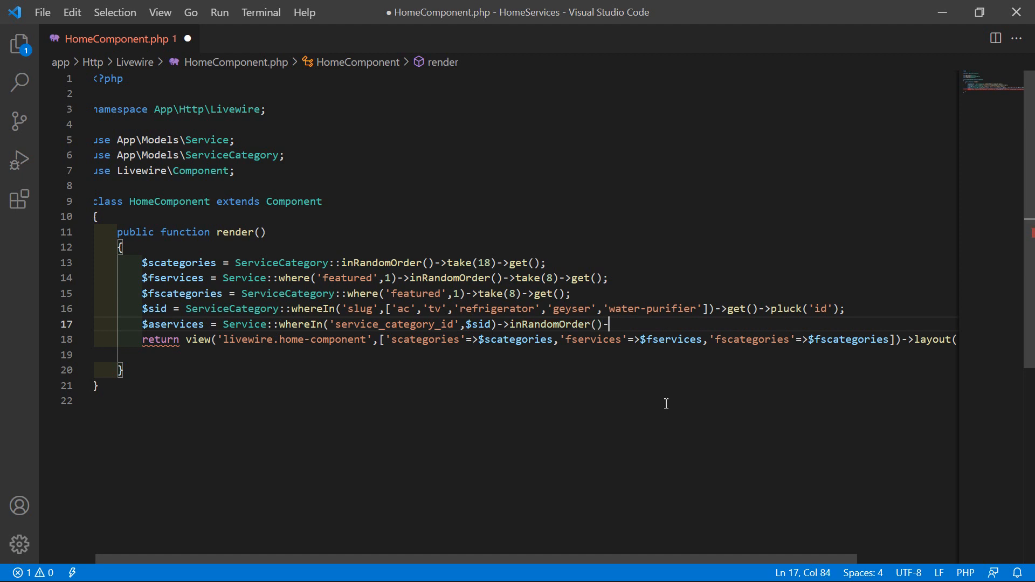
text(>take()
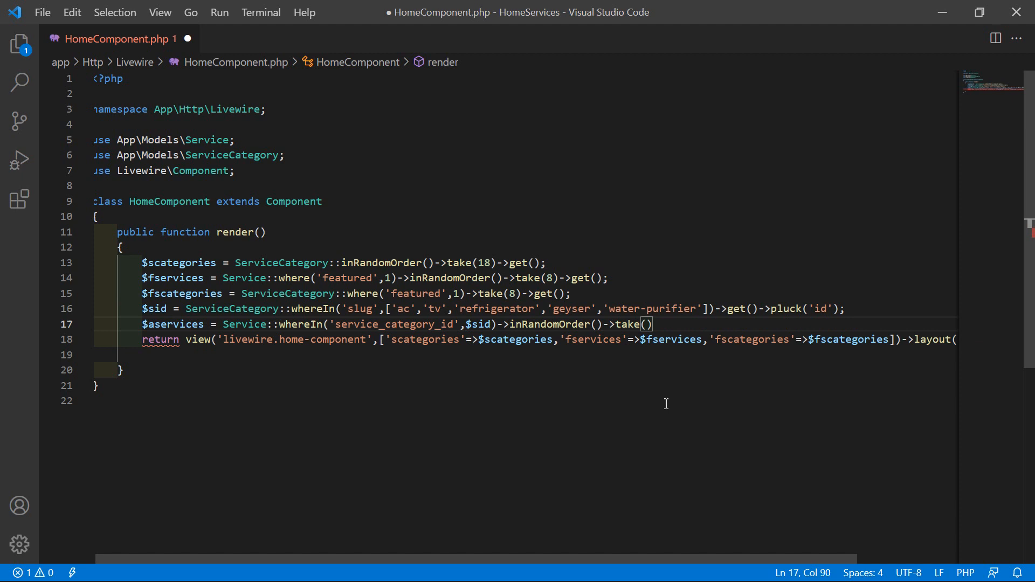
text(8)
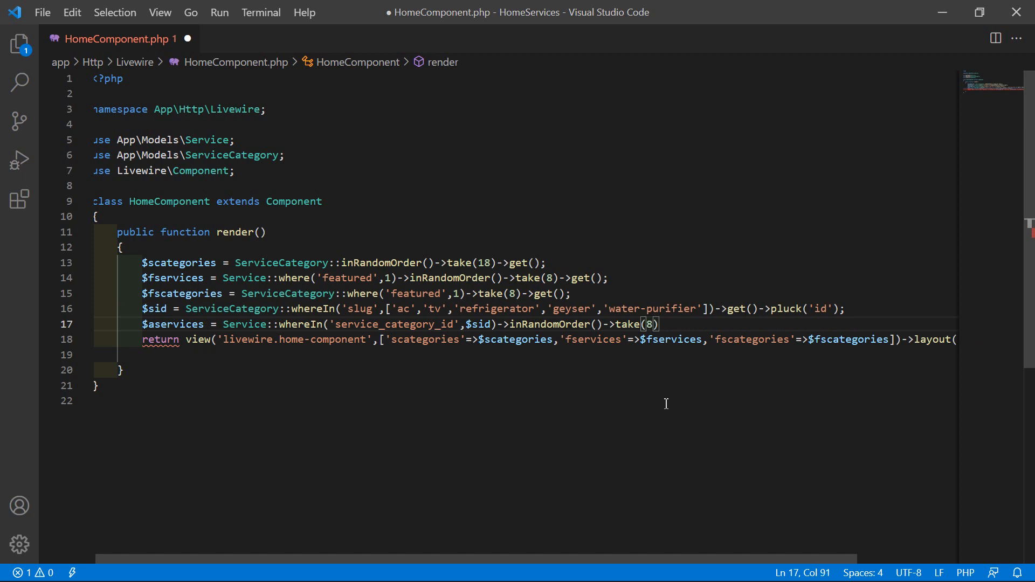
text(->get();)
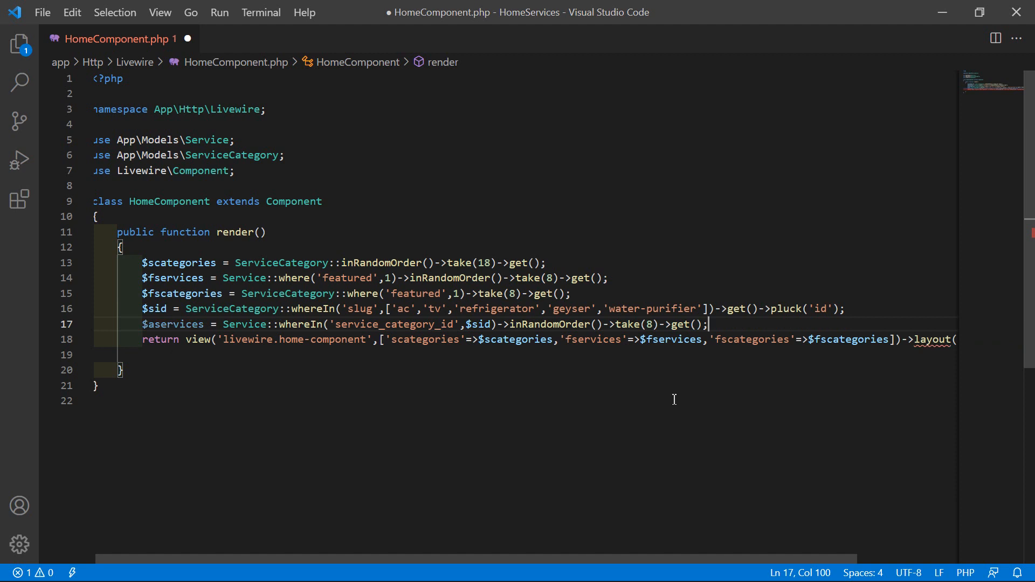
Step: Add 'aservices'=>$aservices to the view() array and save the component file
double_click(172, 324)
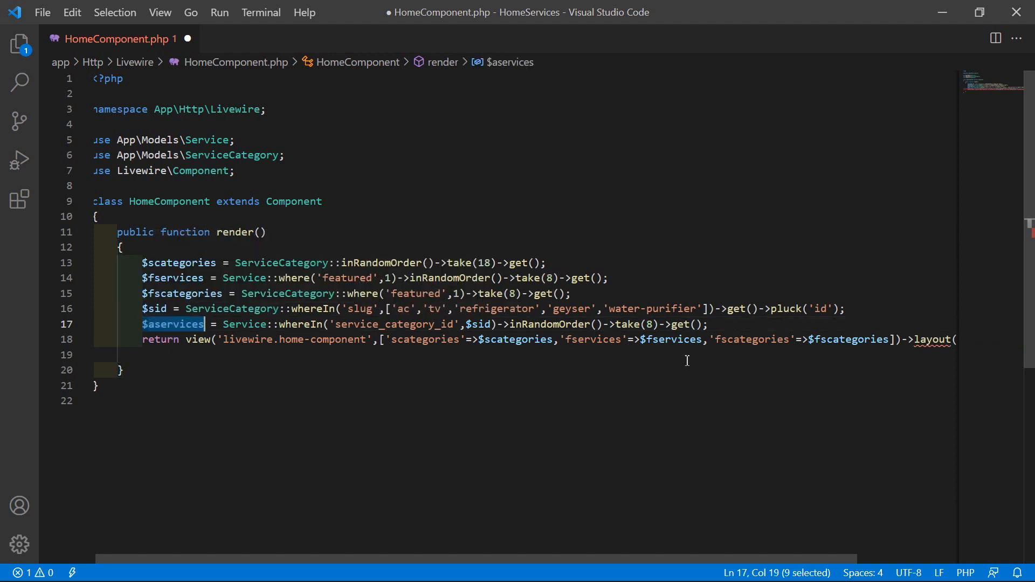
scroll(right, 3)
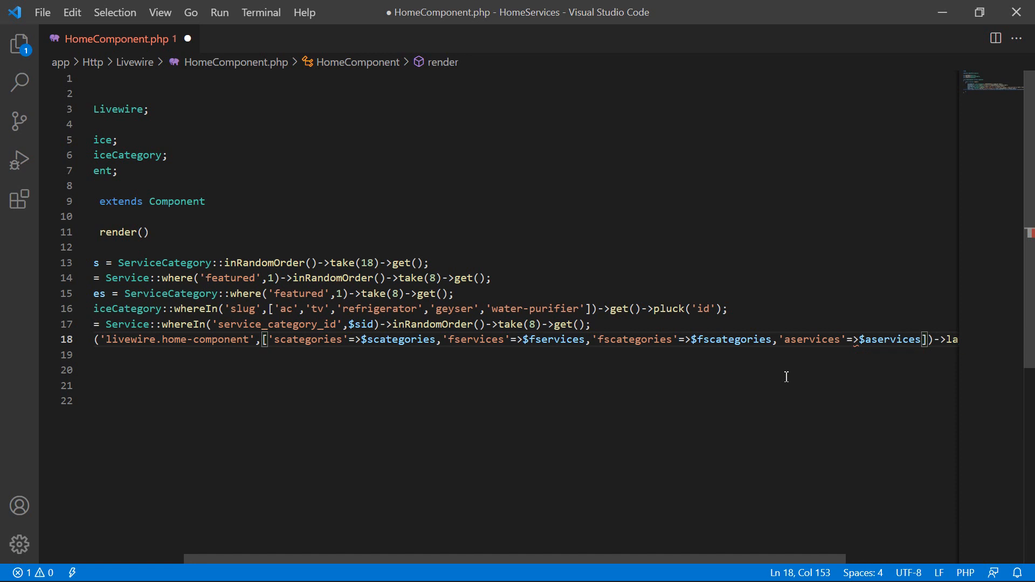
key(Ctrl+s)
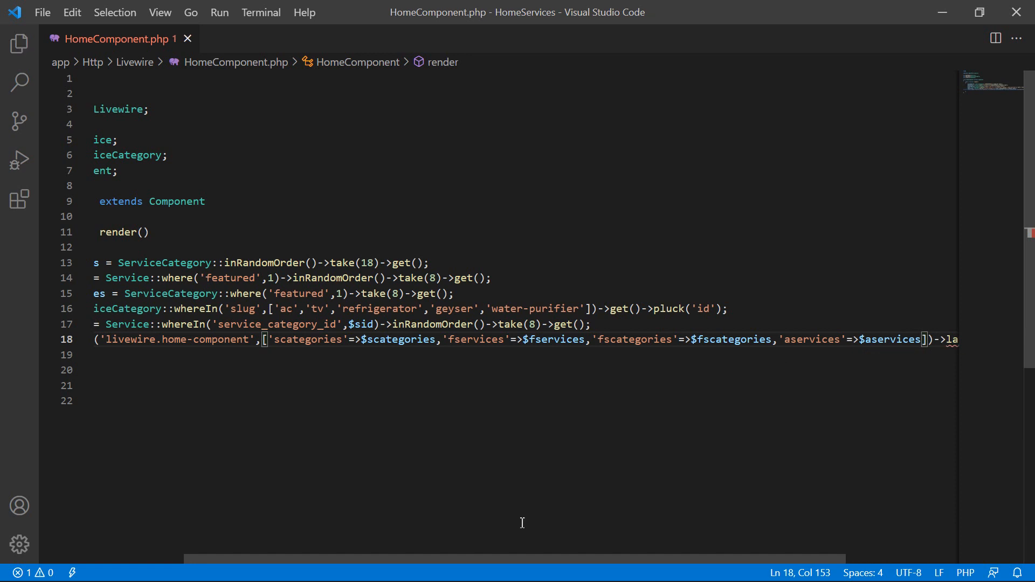
scroll(left, 3)
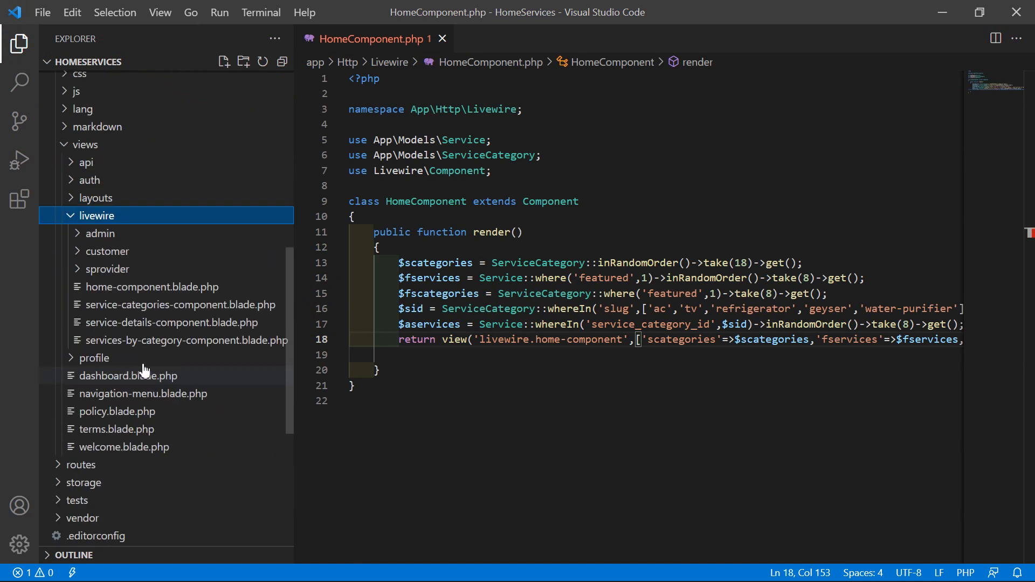
mouse_move(126, 289)
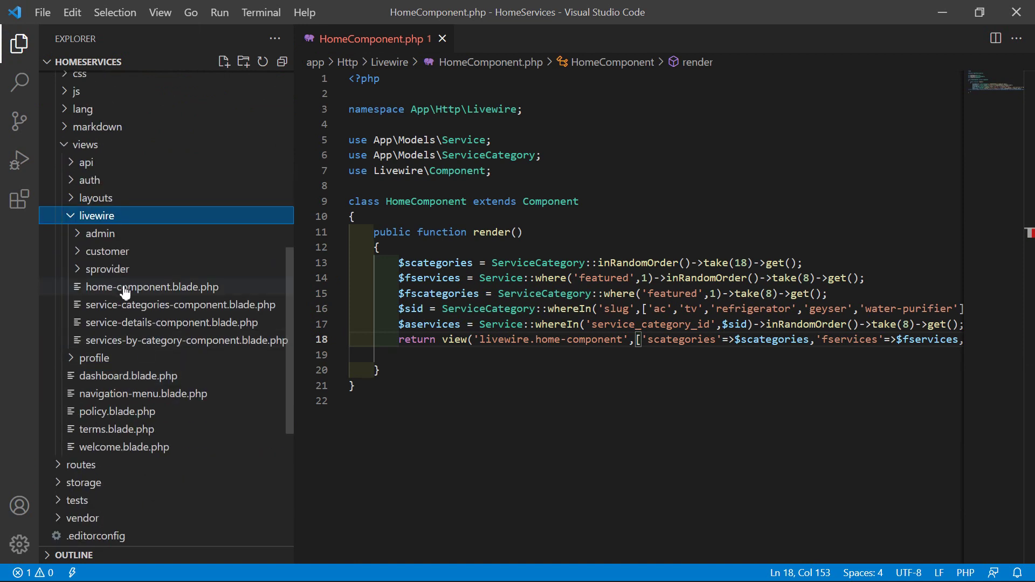
Step: Open home-component.blade.php, hide the sidebar and scroll to the boxes-carousel div
double_click(152, 287)
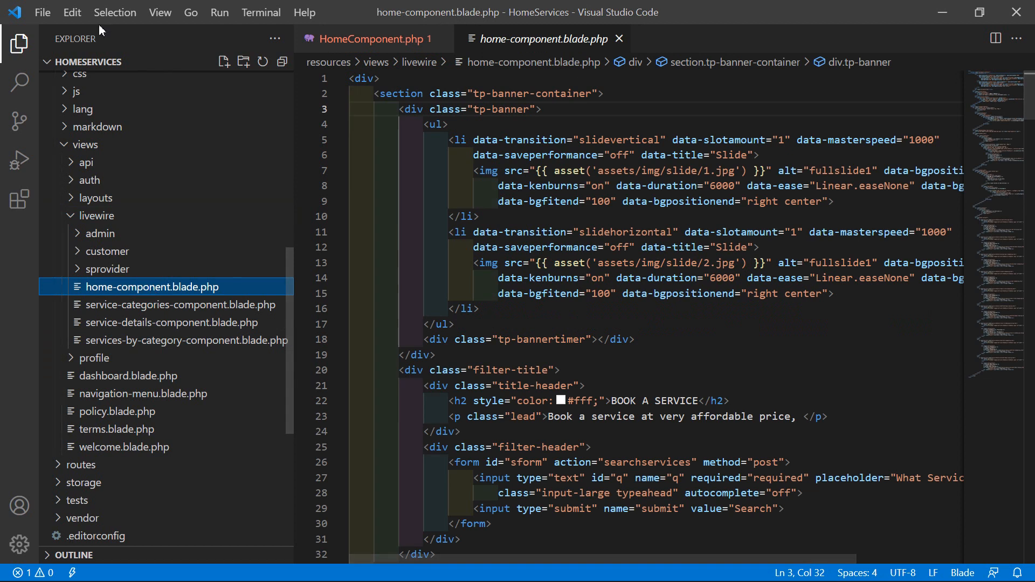
click(20, 40)
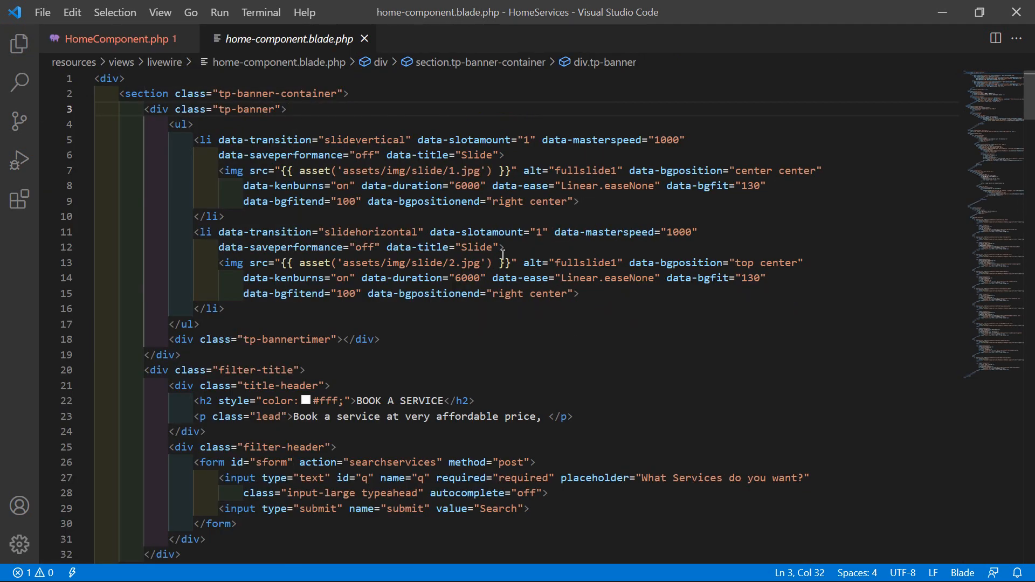
scroll(down, 3)
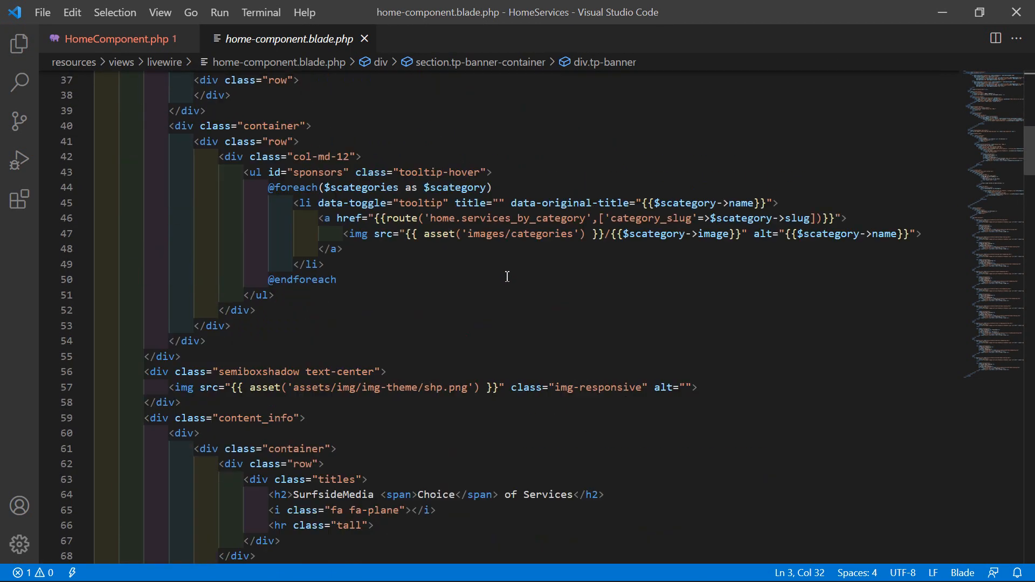
scroll(down, 3)
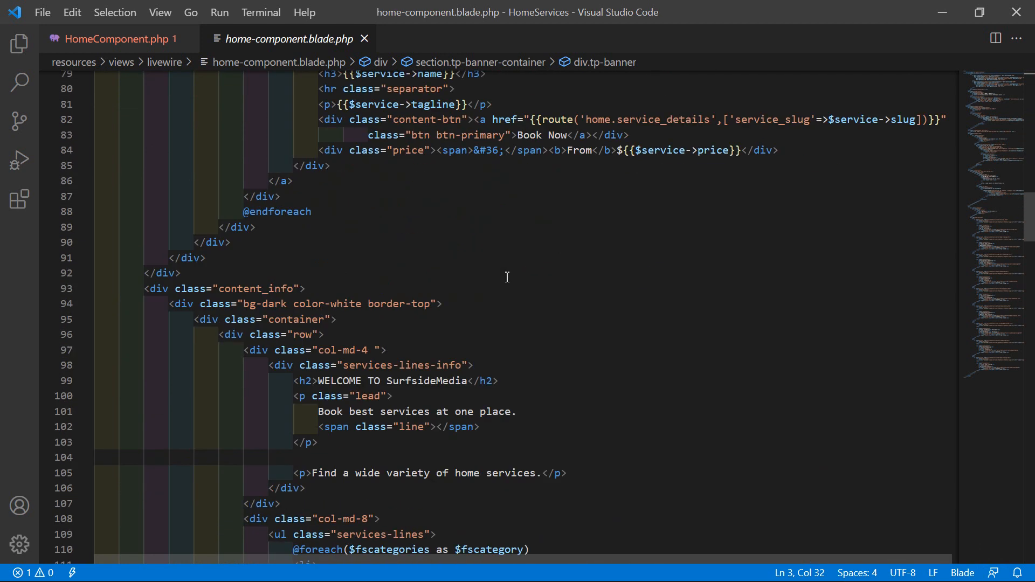
scroll(down, 3)
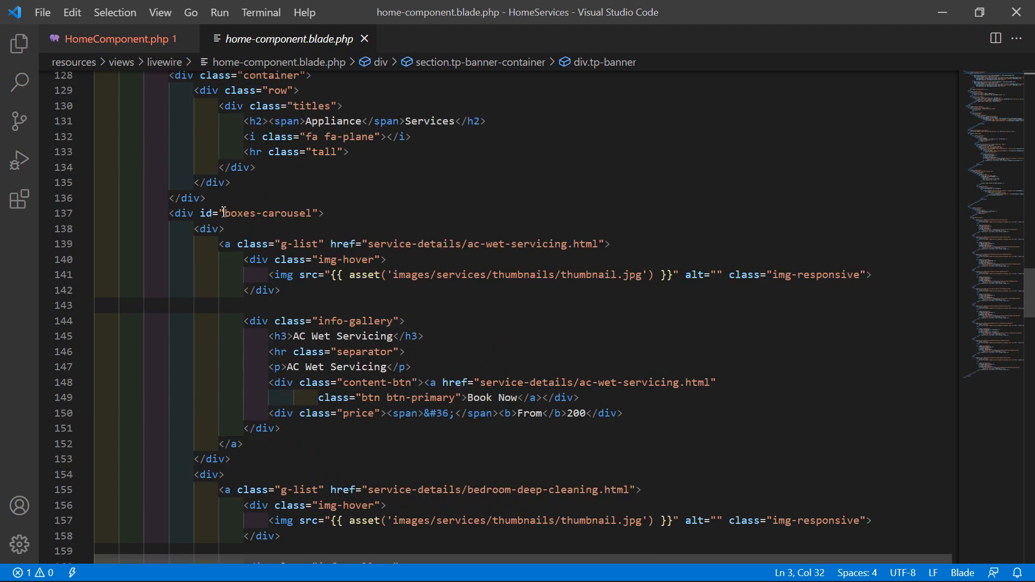
scroll(down, 3)
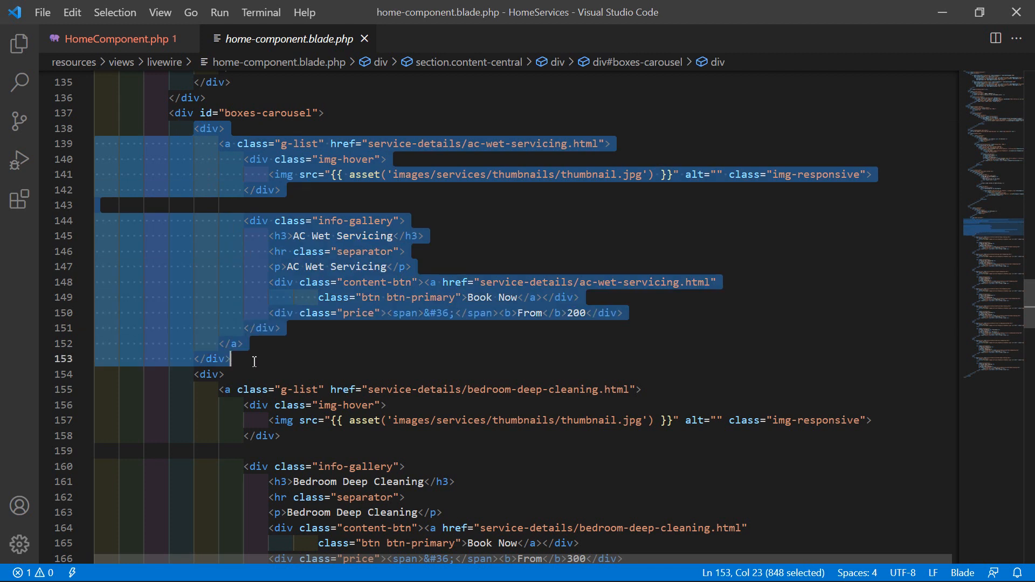
scroll(down, 3)
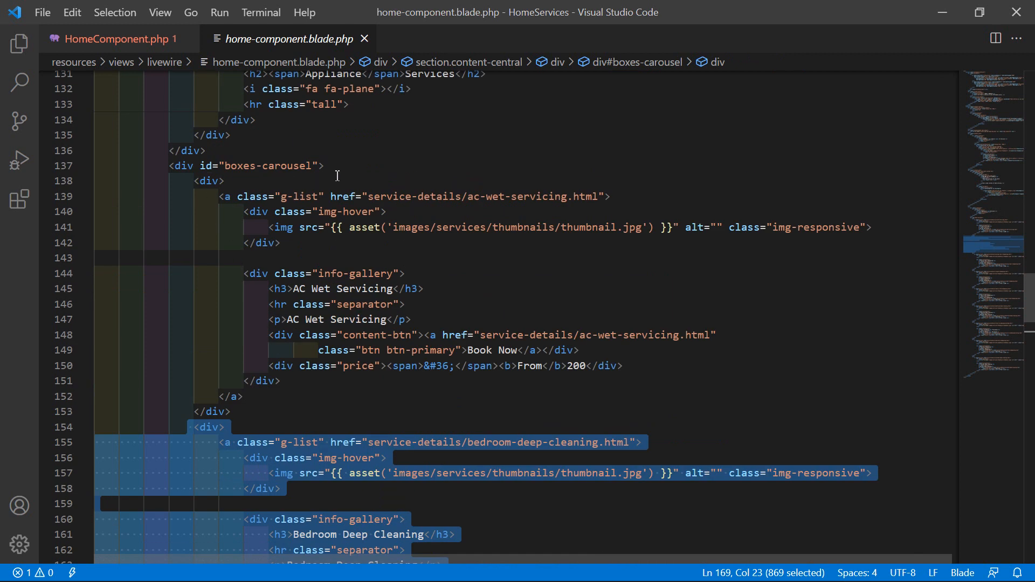
text(@)
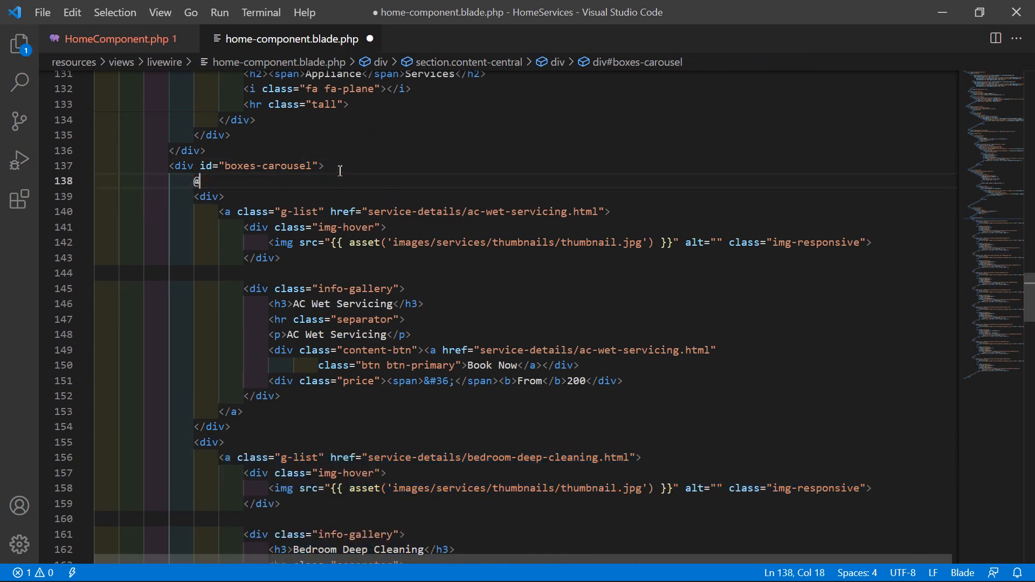
text(for)
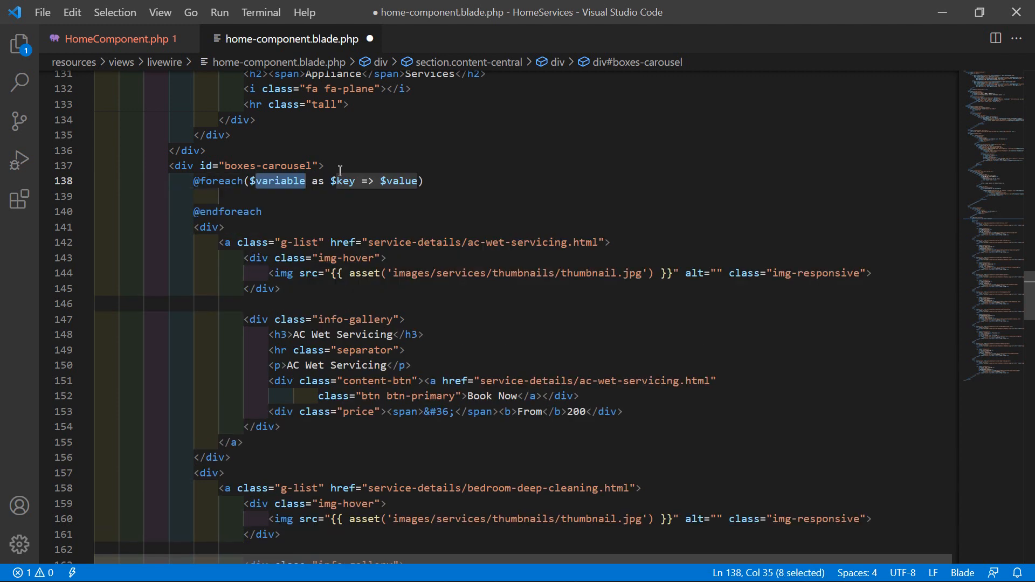
text(aservices)
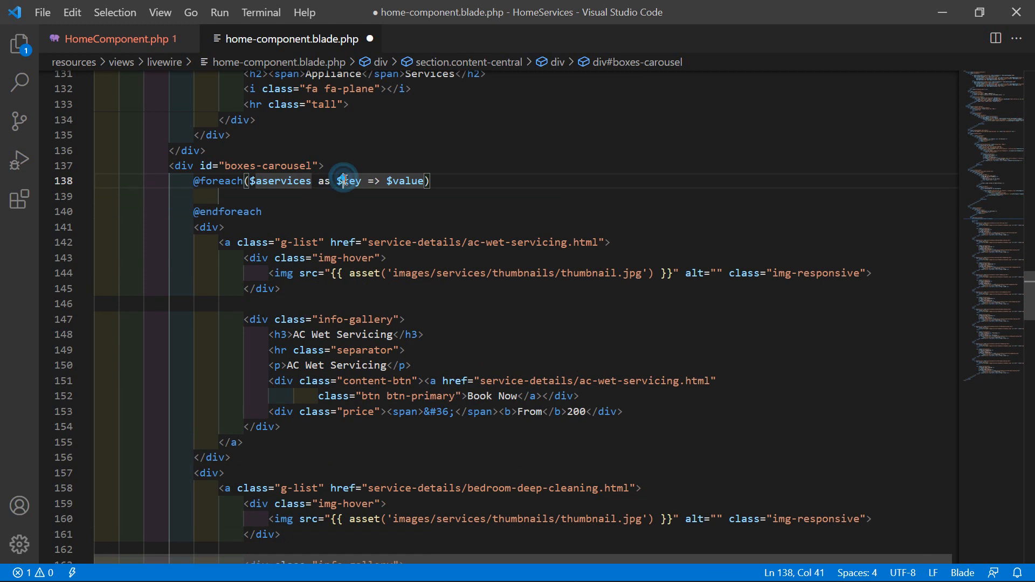
text($aservic)
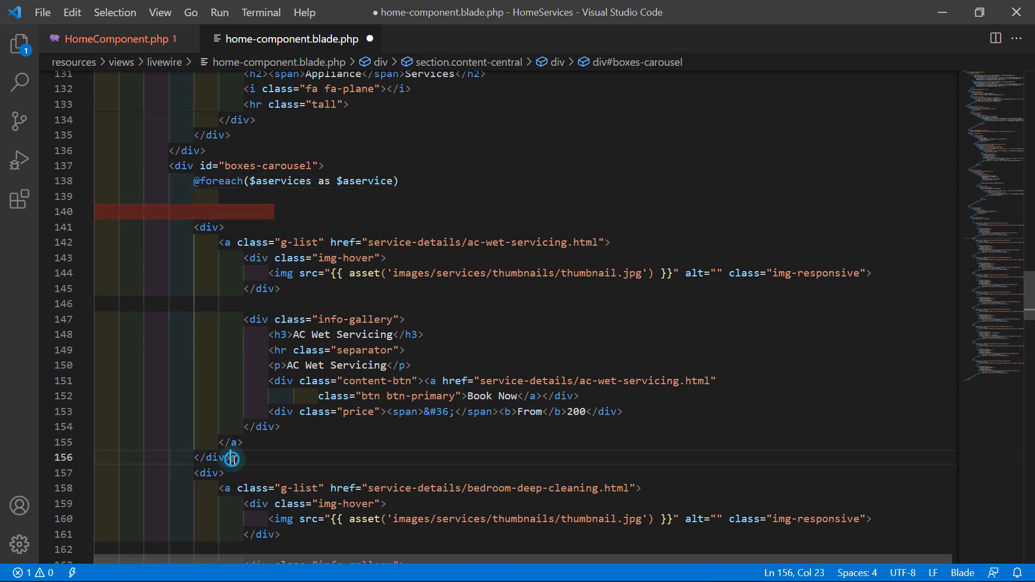
text(@endforeach)
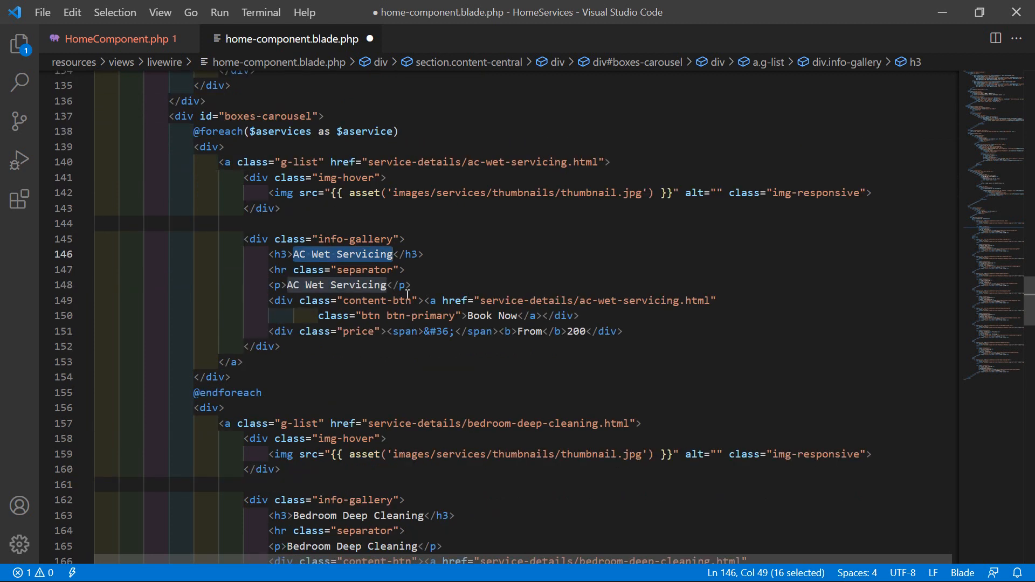
Step: Replace the hard-coded text with {{$aservice->name}}, {{$aservice->tagline}} and {{$aservice->price}}
text({{$a}})
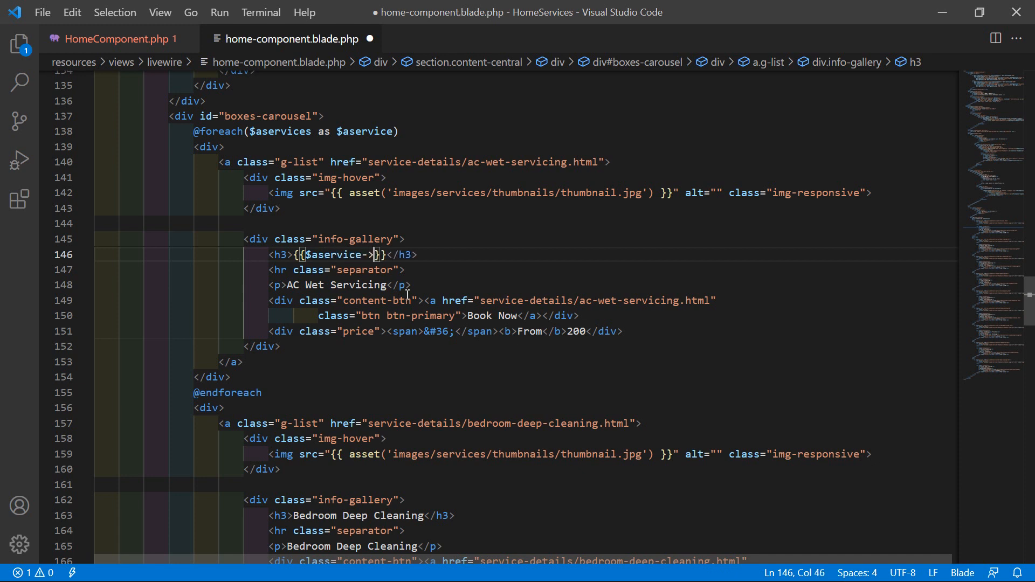
text(name)
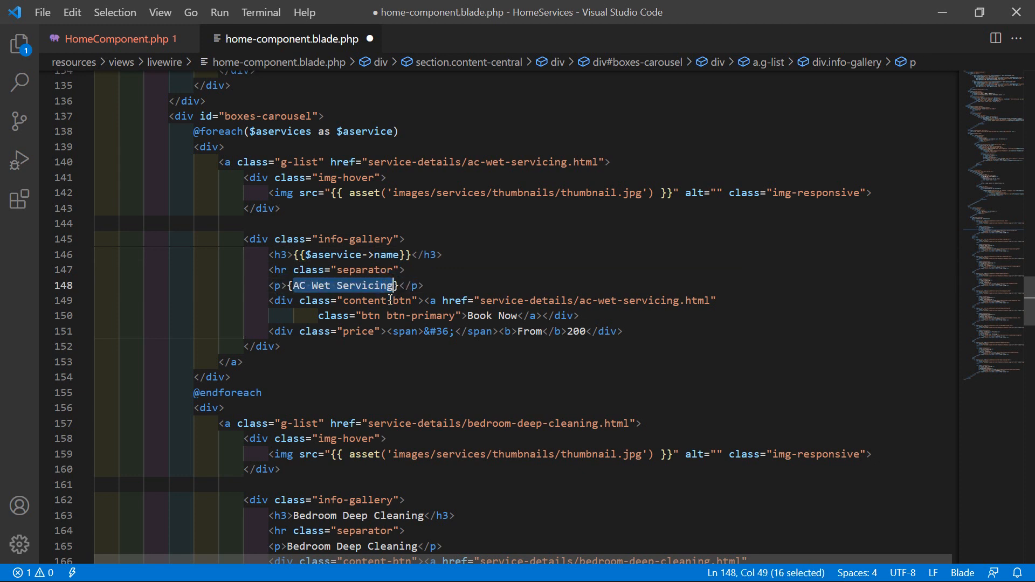
text({{$as}}</p>)
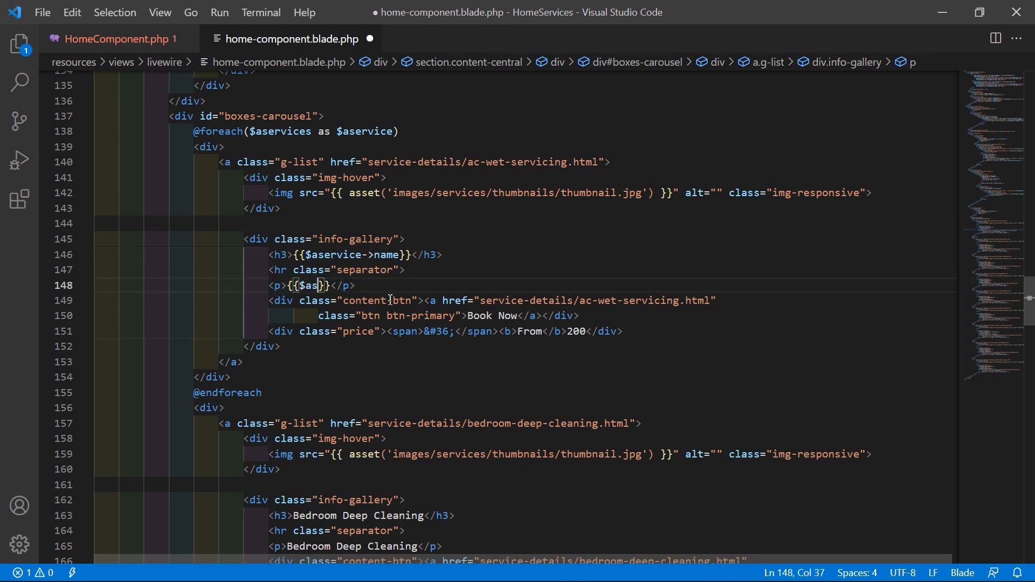
text(ervice)
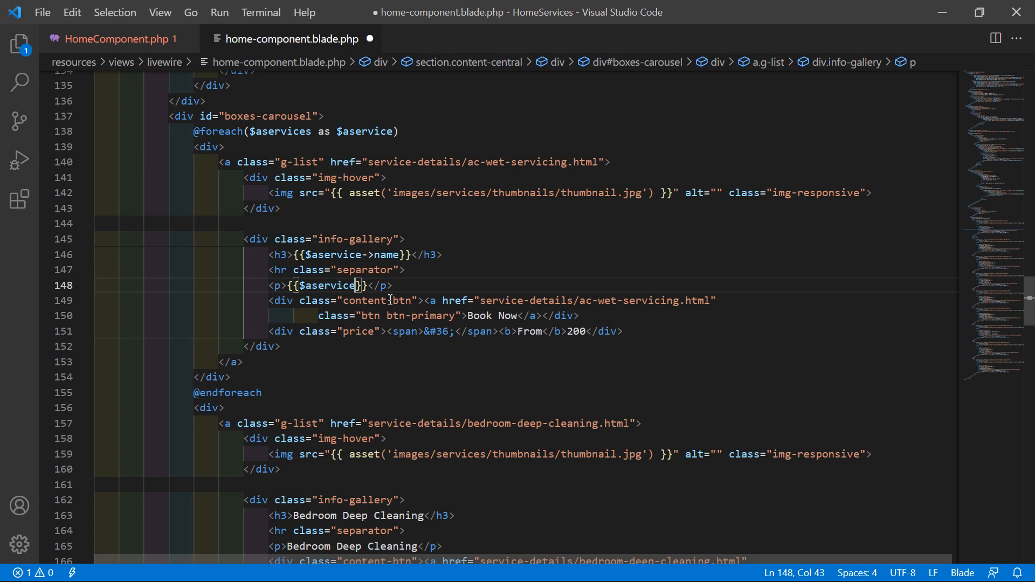
text(->tagline)
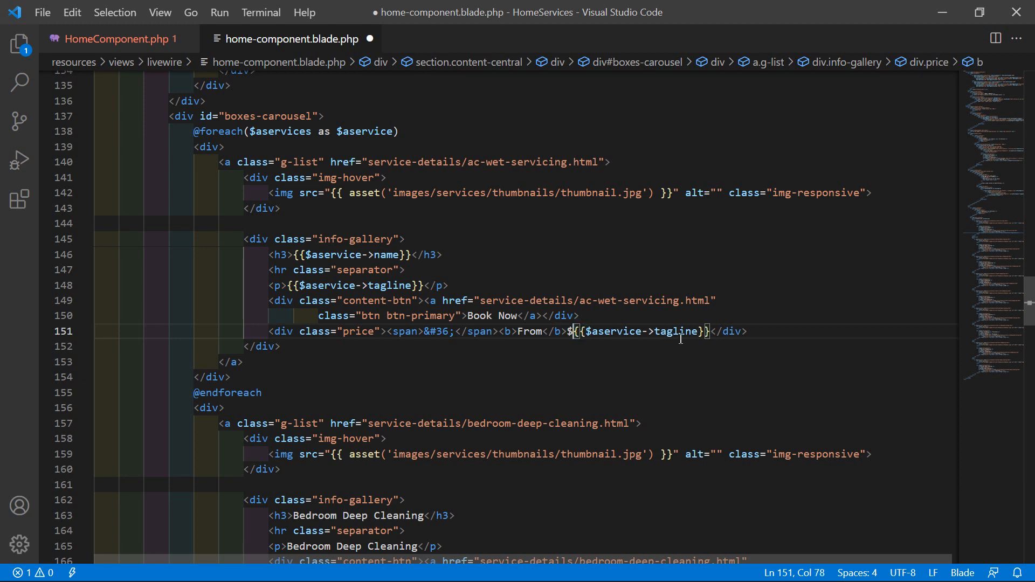
text(pric)
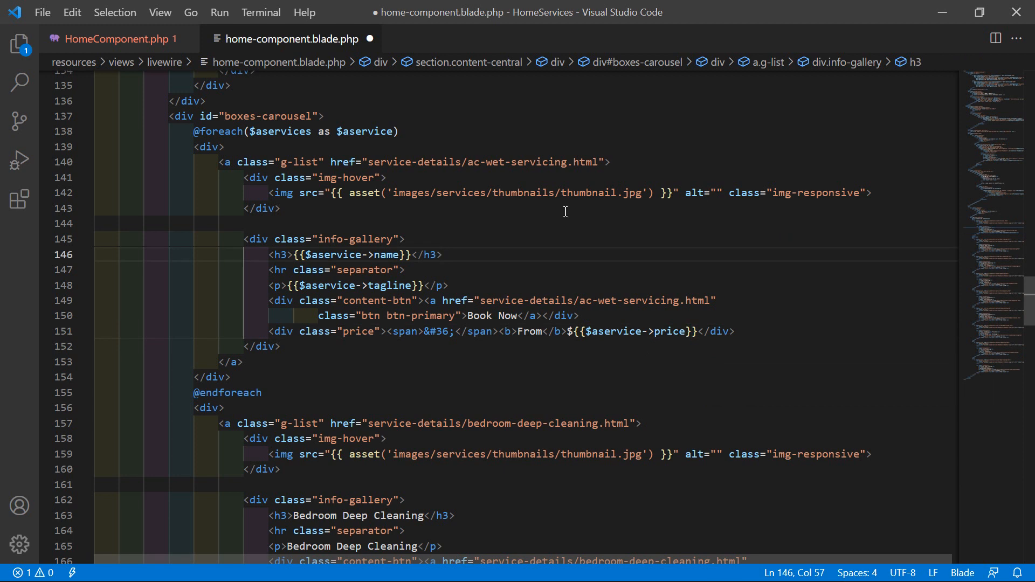
Step: Copy {{$aservice->name}} into the img tag's empty alt attribute
click(414, 254)
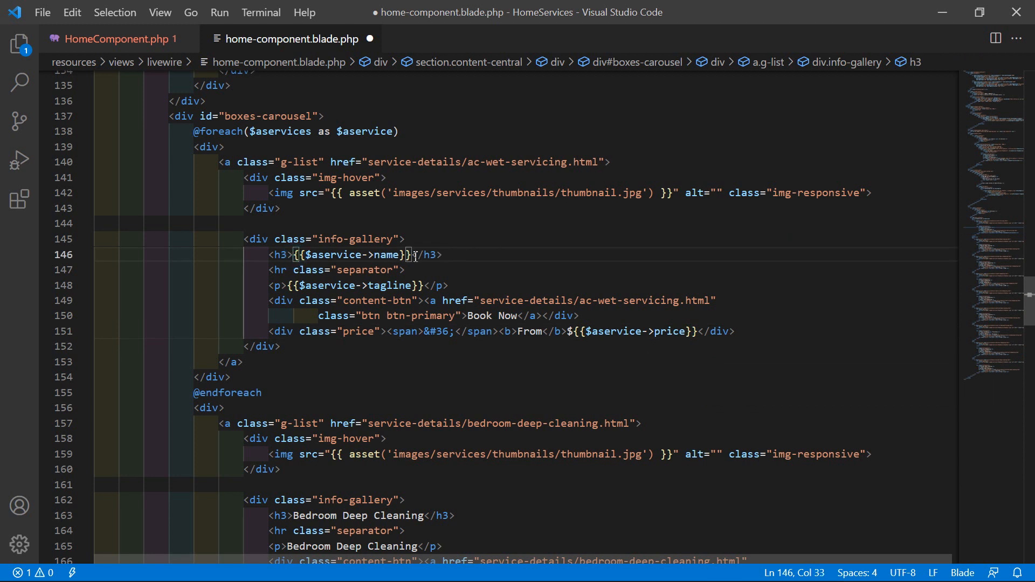
drag(290, 254, 410, 254)
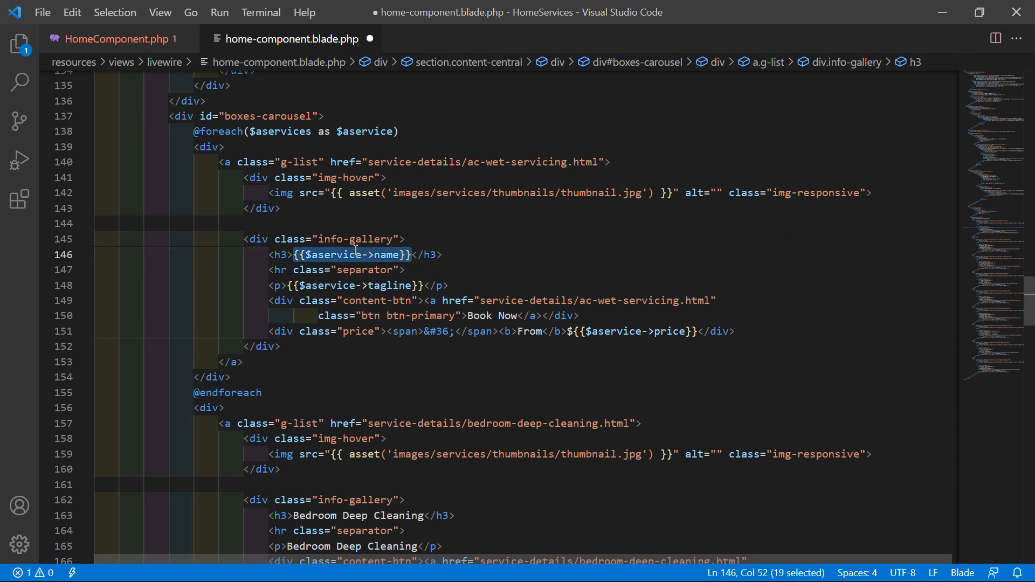
click(719, 192)
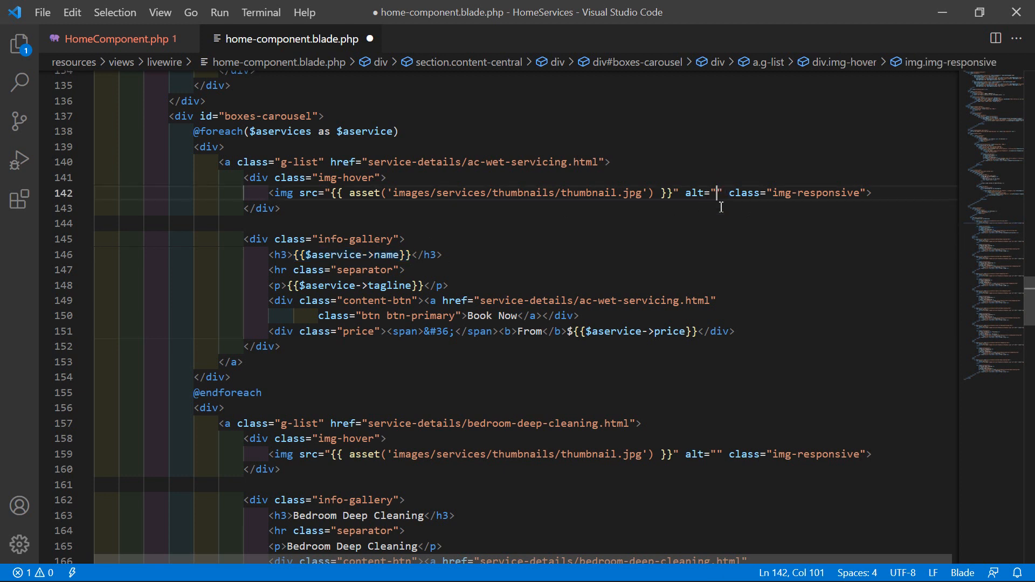
text({{$aservice->name}})
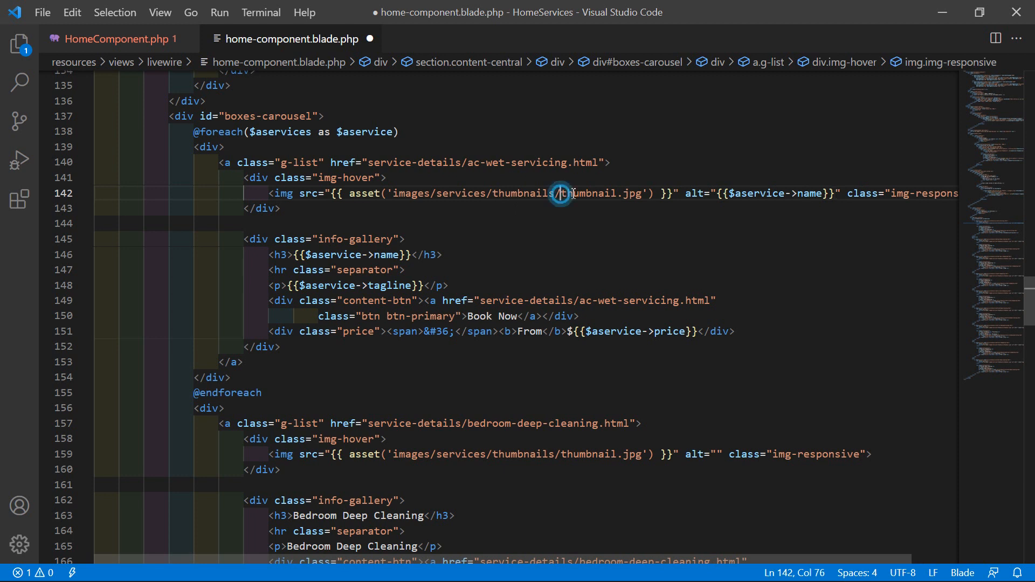
Step: Replace /thumbnail.jpg in the img src with /{{$aservice->thumbnail}} after the asset() call
key(Delete)
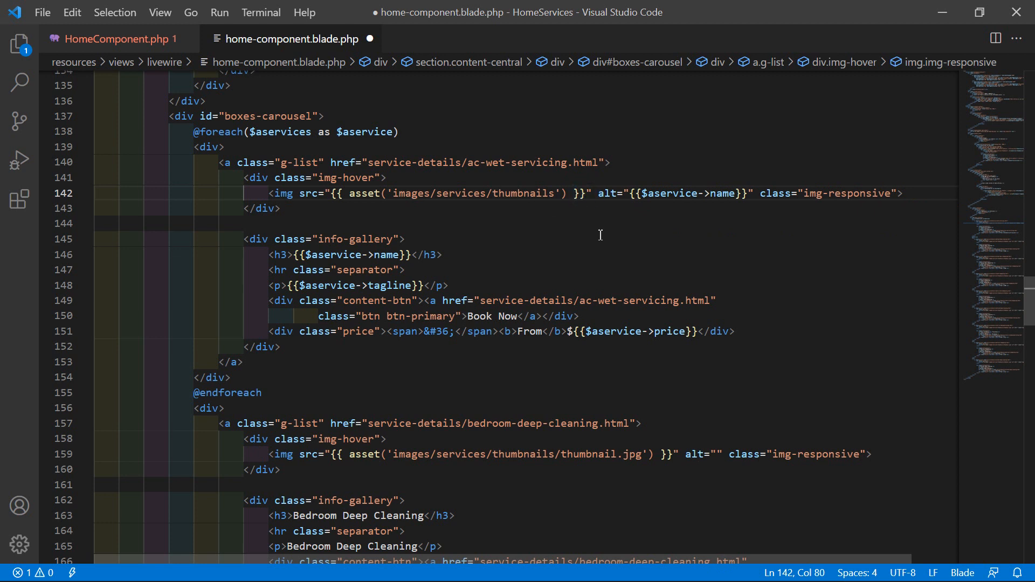
text(/)
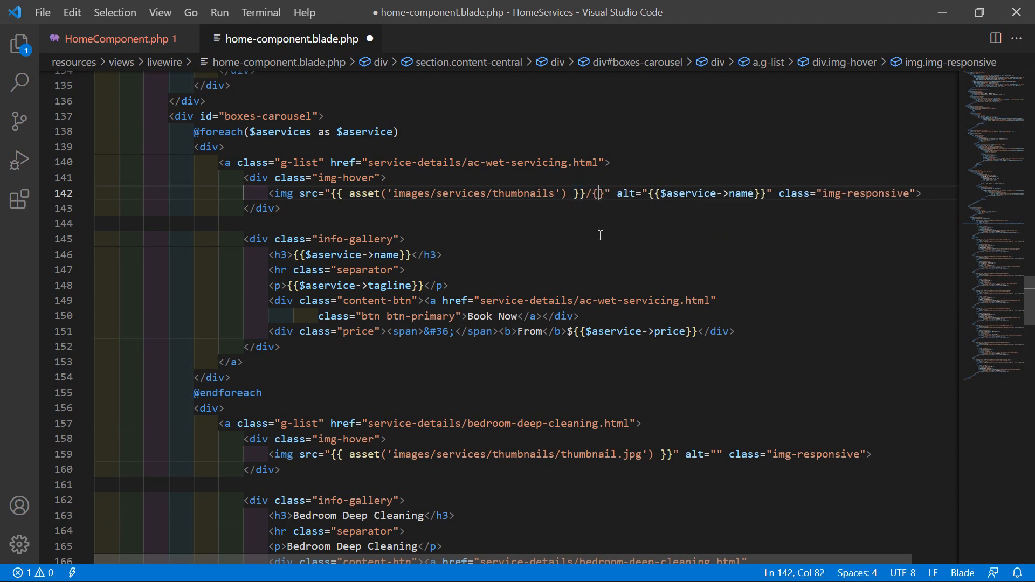
text({$})
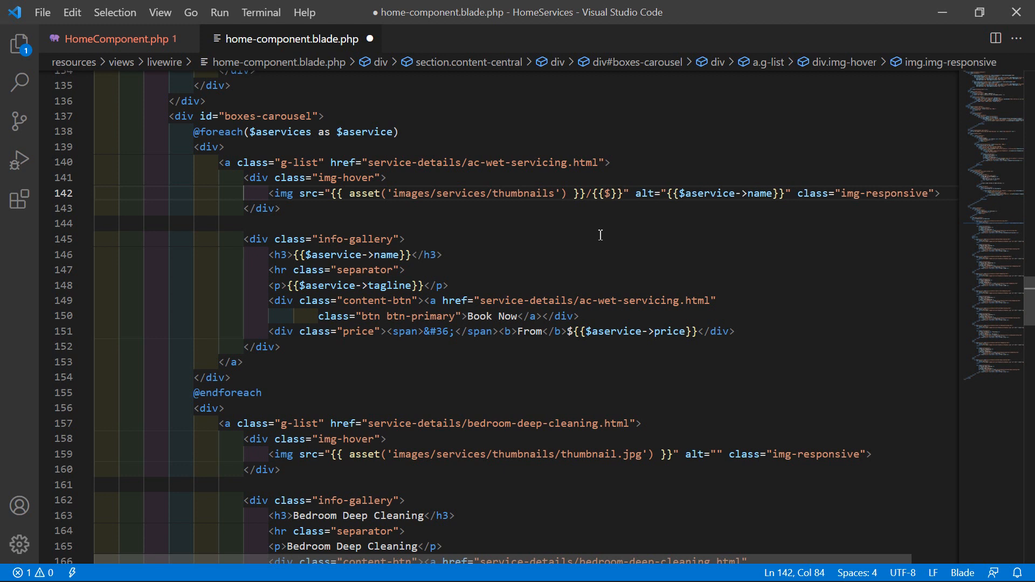
text(aservice->)
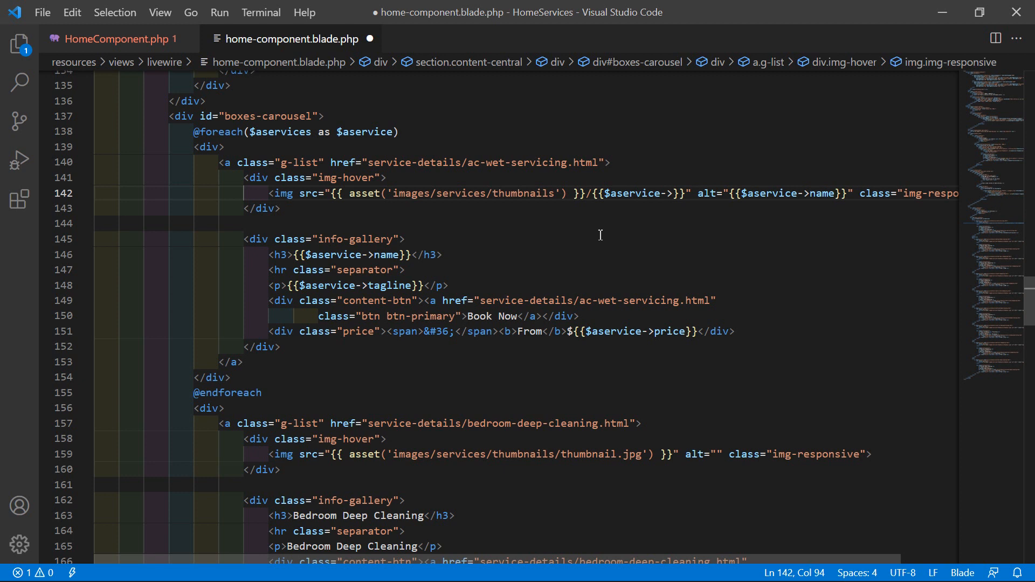
text(thumbn)
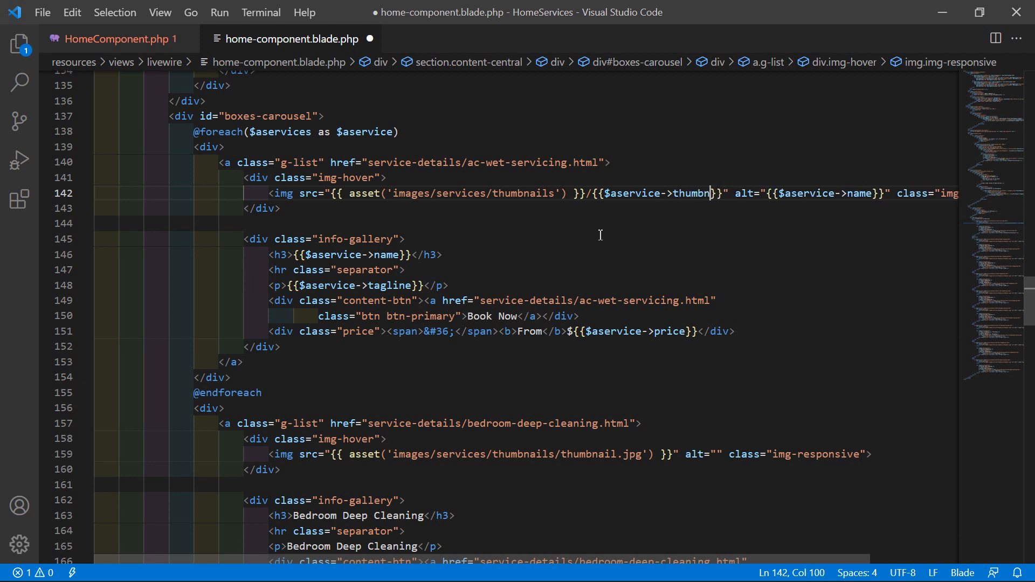
text(ail)
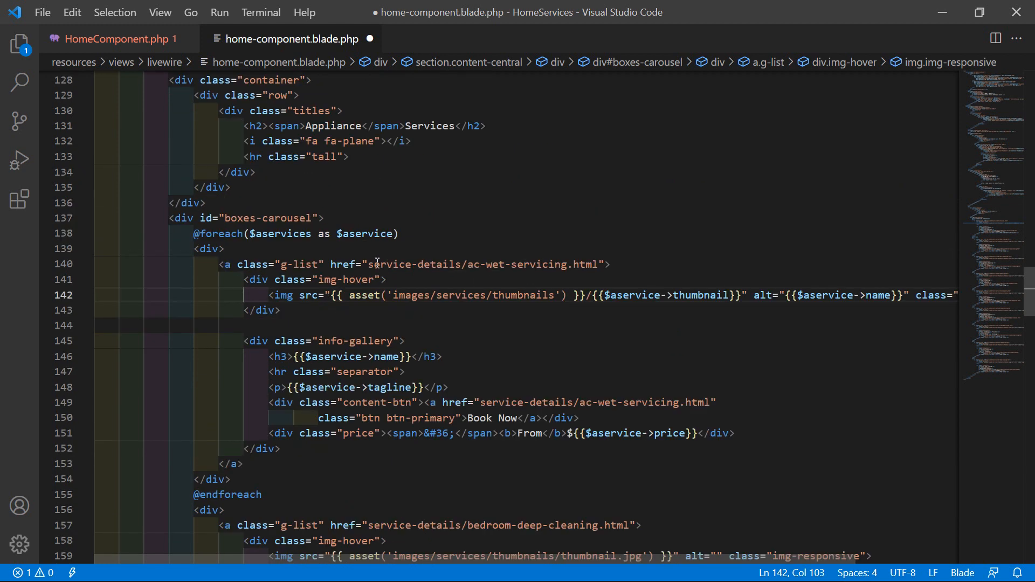
Step: Replace the card's static href with {{route('home.service_details',['service_slug'=>$aservice->slug])}}
double_click(408, 265)
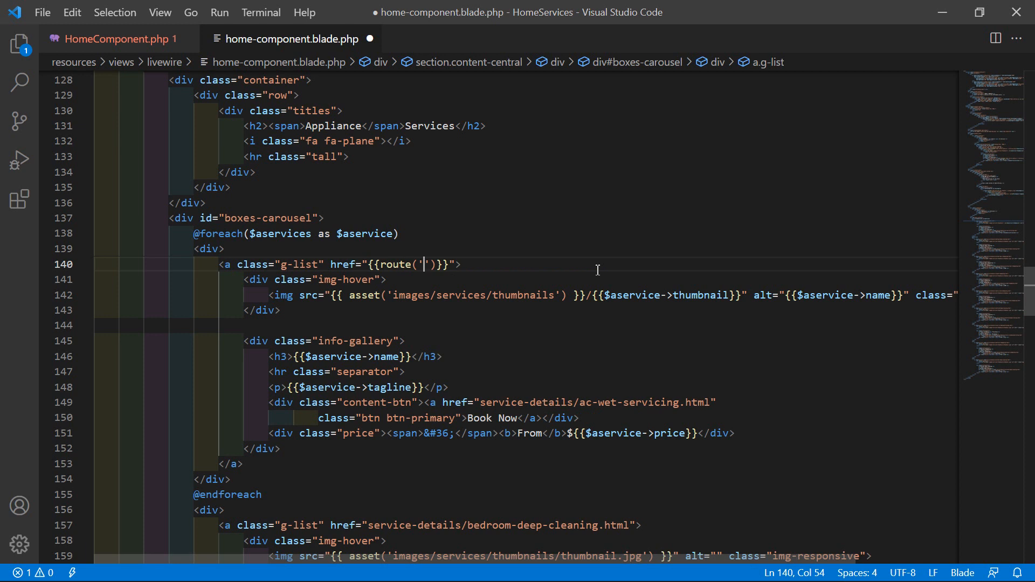
mouse_move(598, 276)
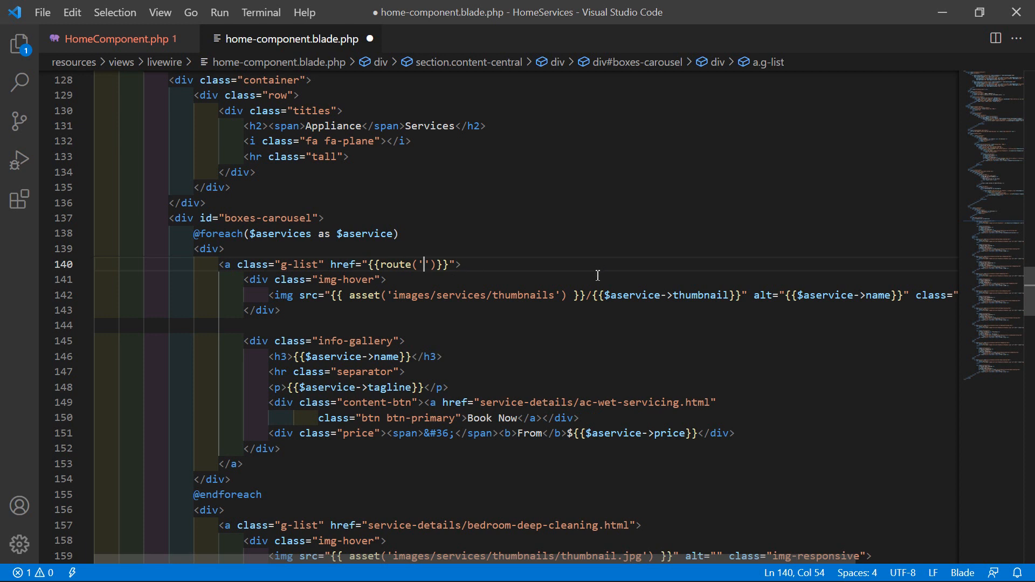
text(home.service_)
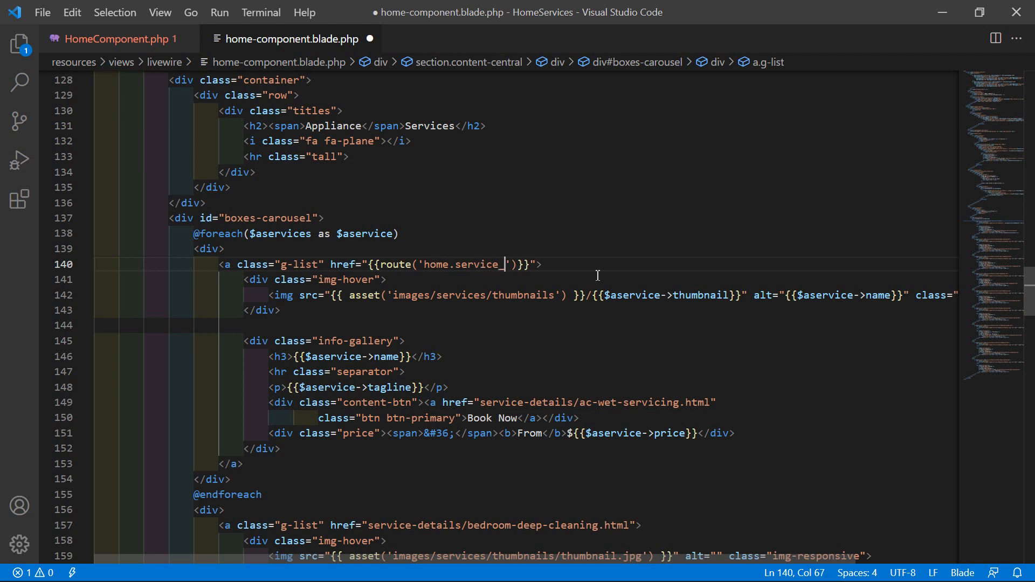
text(details)
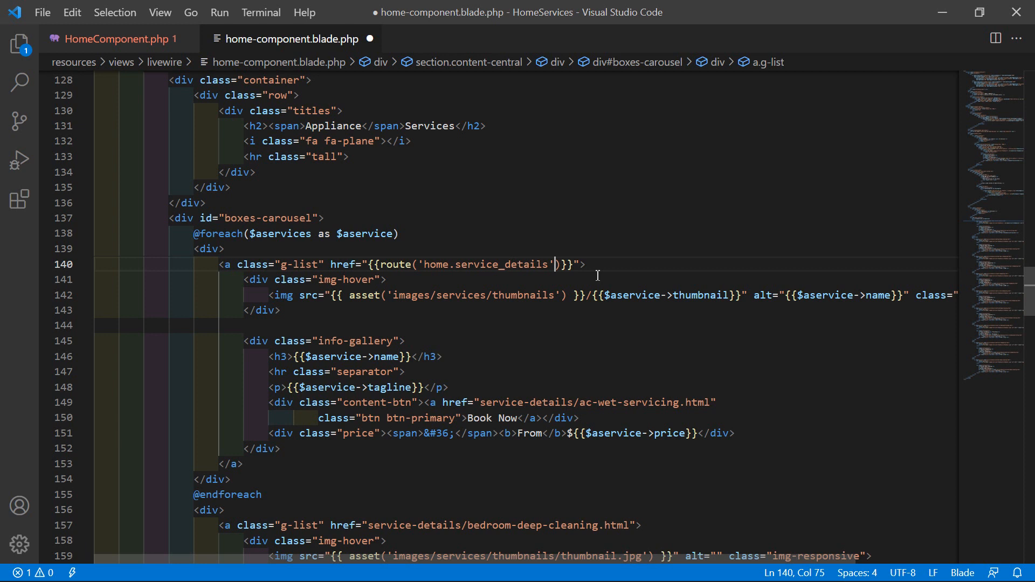
text(,[])
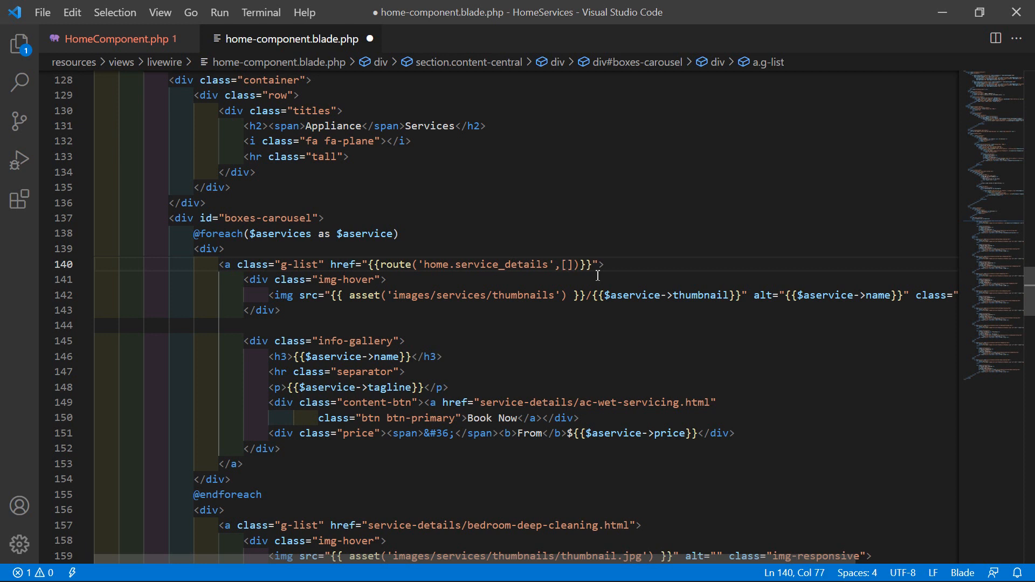
text('service_slug)
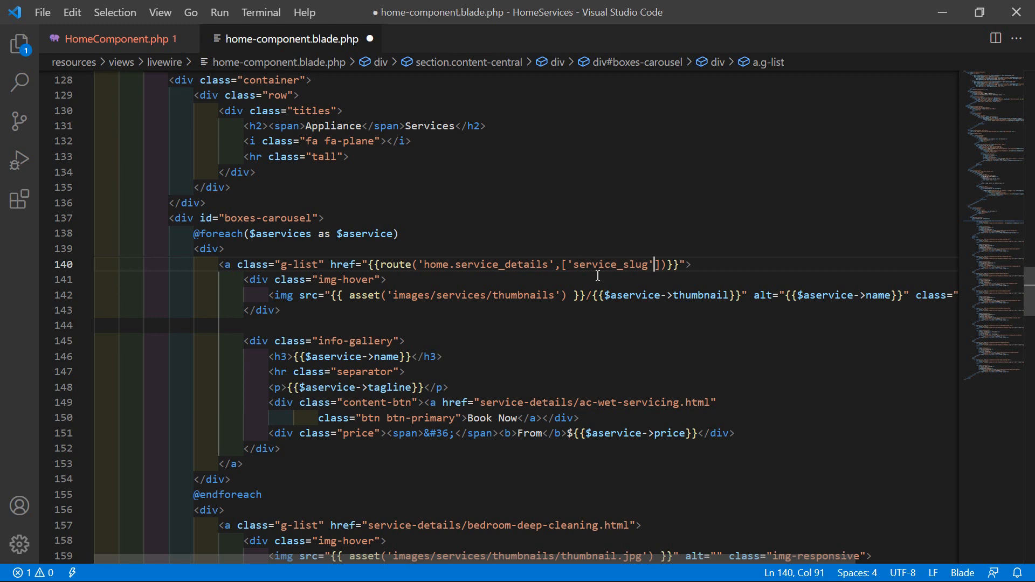
text(=>$)
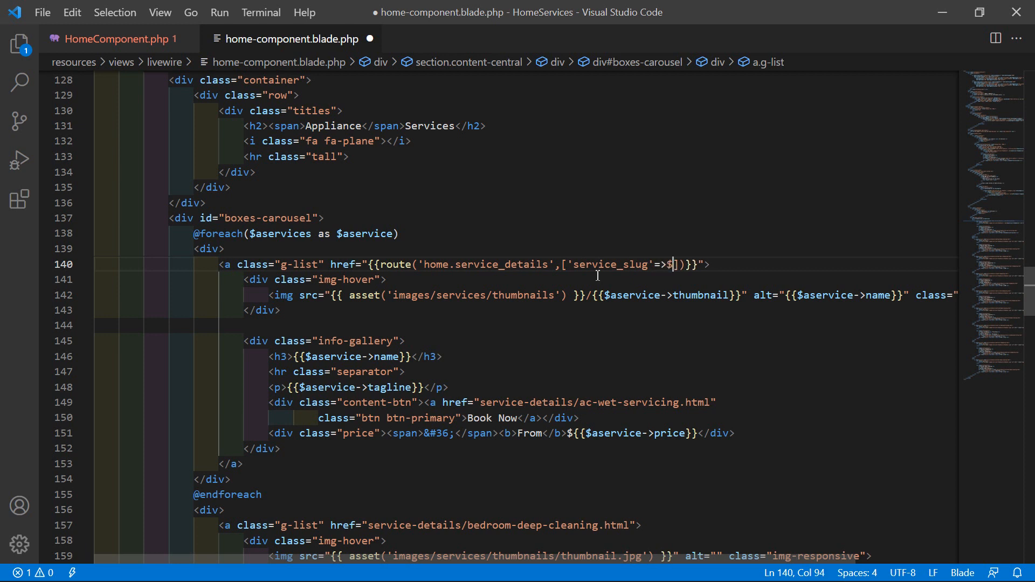
text(aservice)
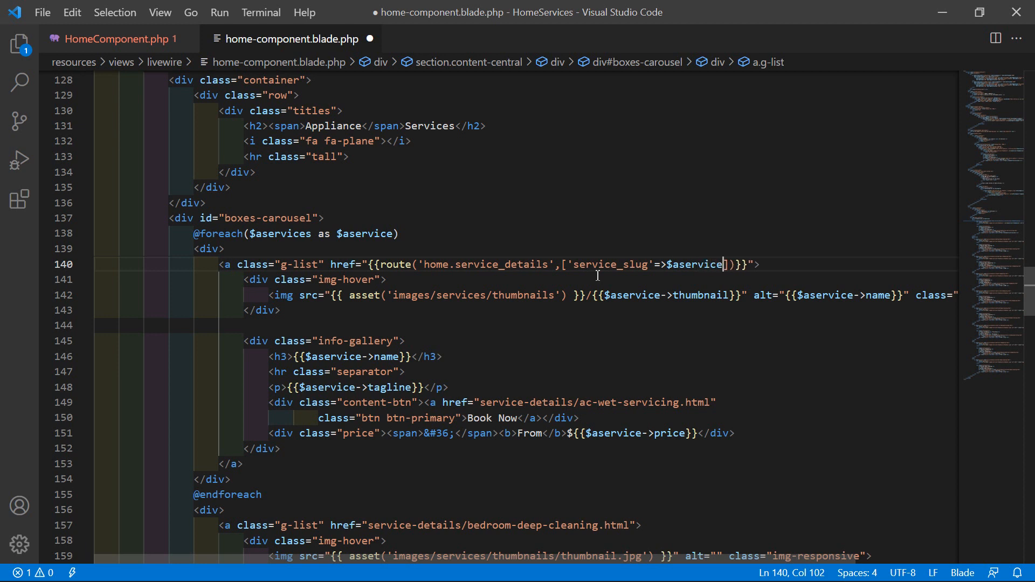
text(->slug)
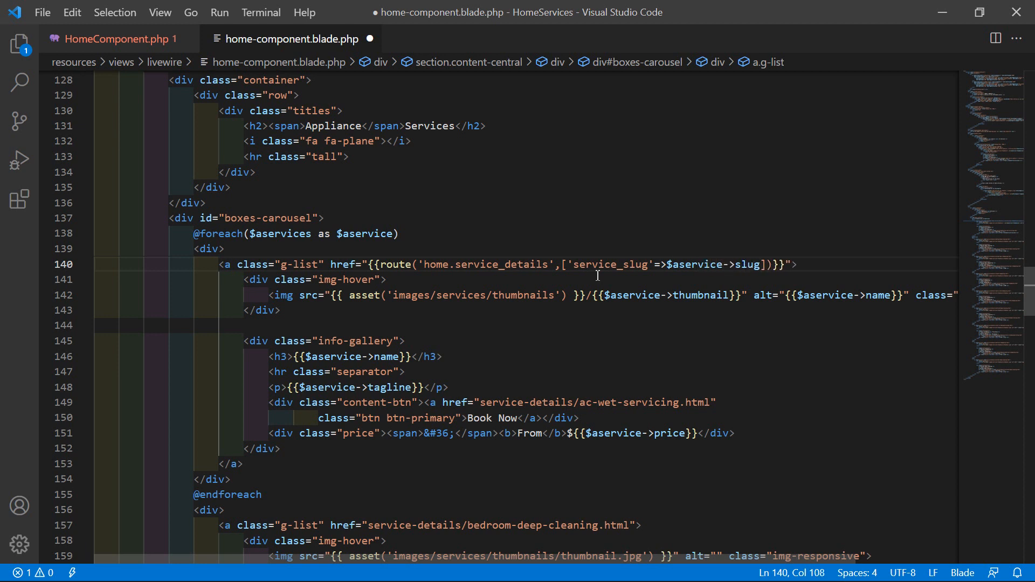
click(371, 264)
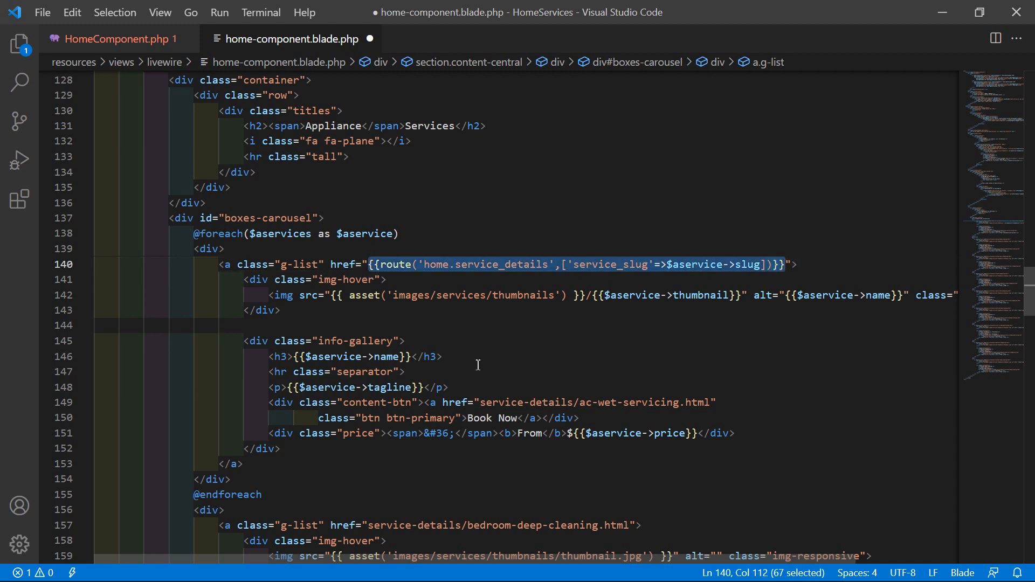
Step: Replace the Book Now href with the same home.service_details route using $aservice->slug
click(431, 419)
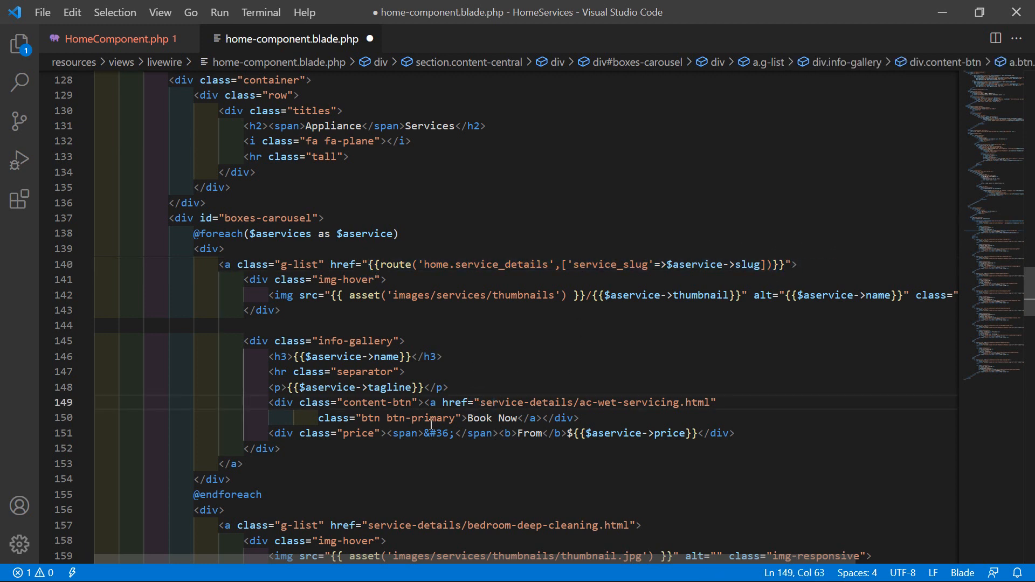
drag(480, 402, 708, 402)
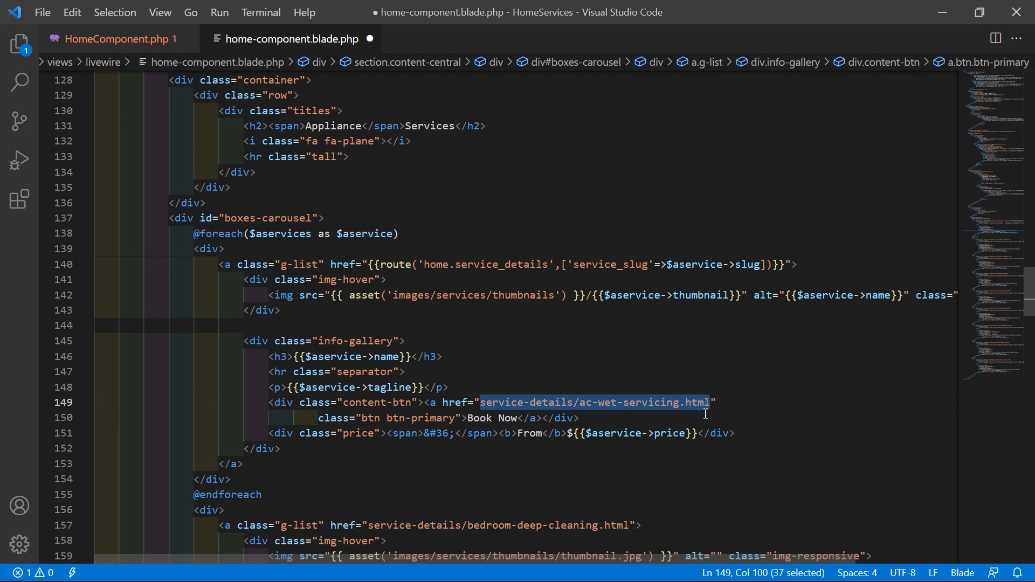
text({{route('home.service_details',['service_slug'=>$aservice->slug])}})
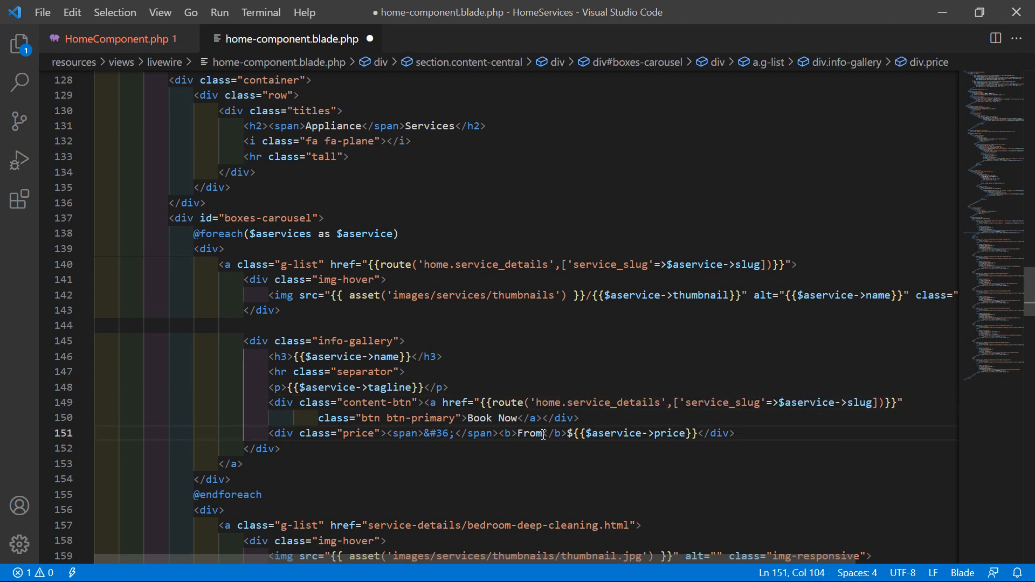
scroll(down, 3)
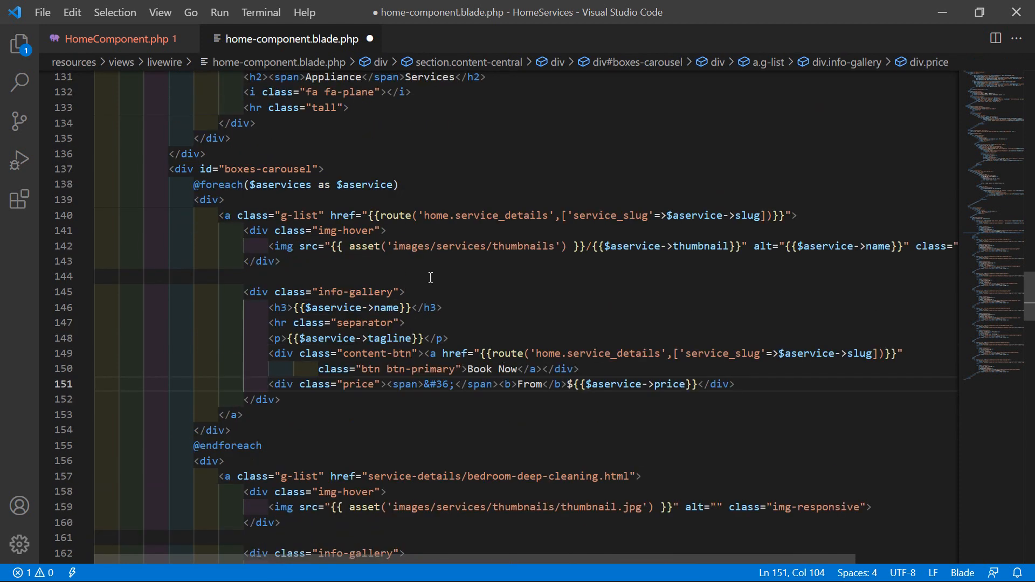
scroll(down, 3)
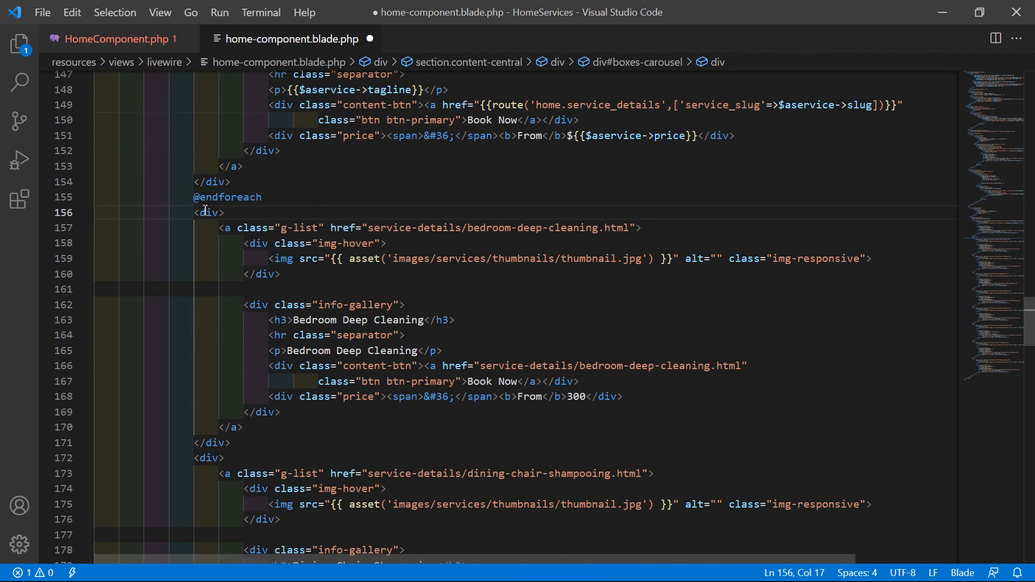
scroll(down, 3)
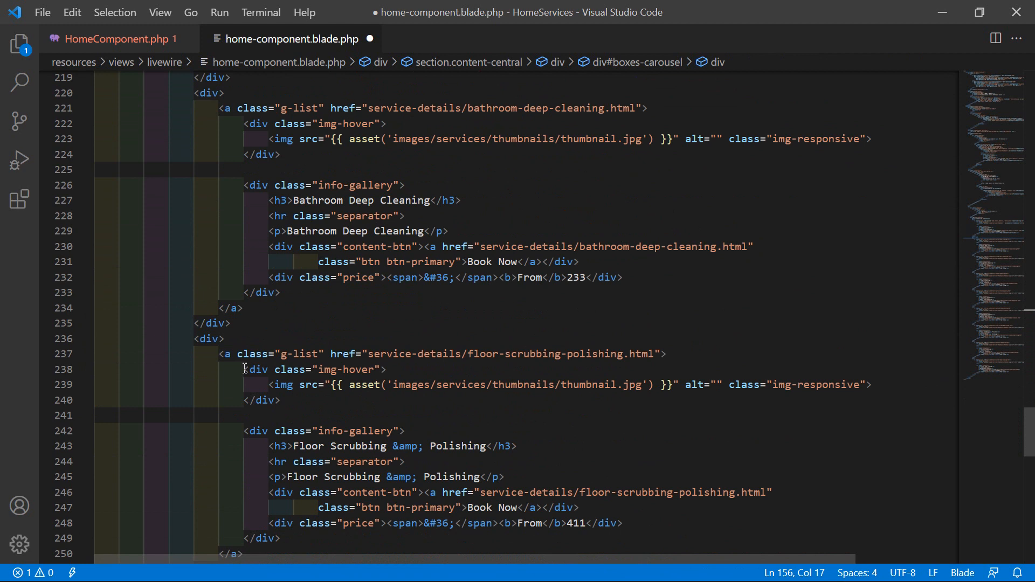
scroll(down, 3)
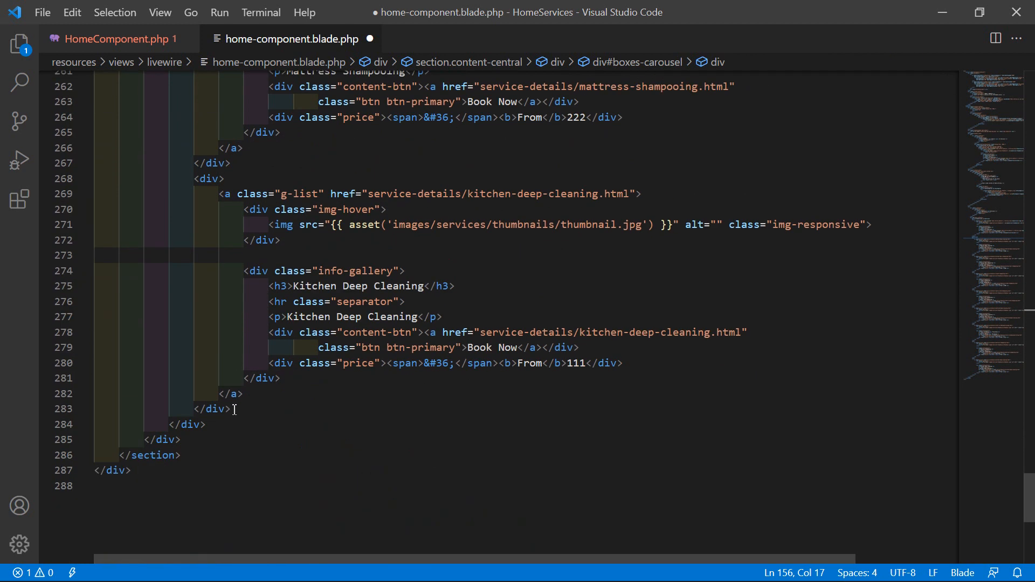
mouse_move(240, 415)
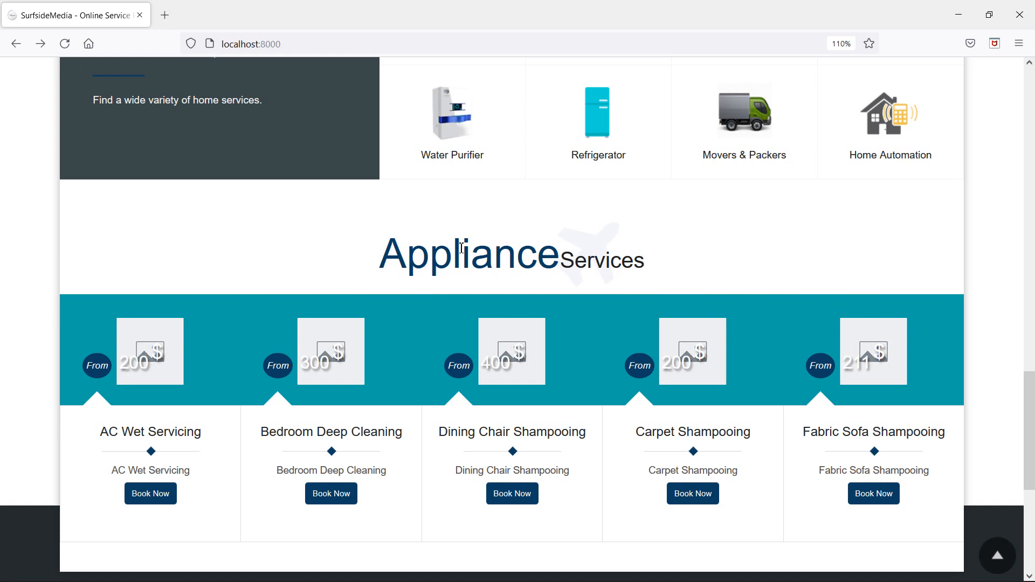
Step: Reload the home page and scroll to the Appliance Services carousel showing real services and prices
click(330, 351)
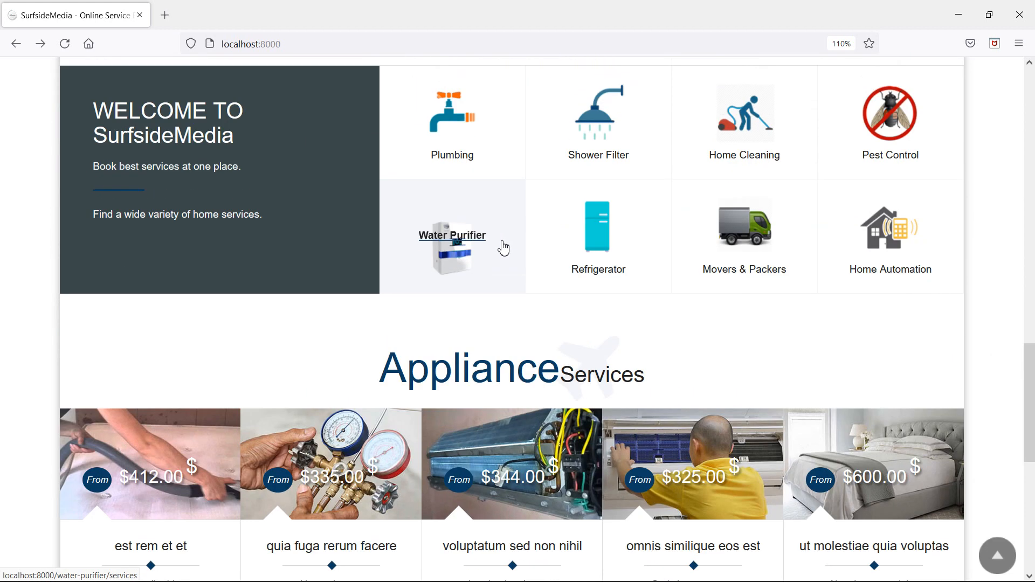
scroll(down, 3)
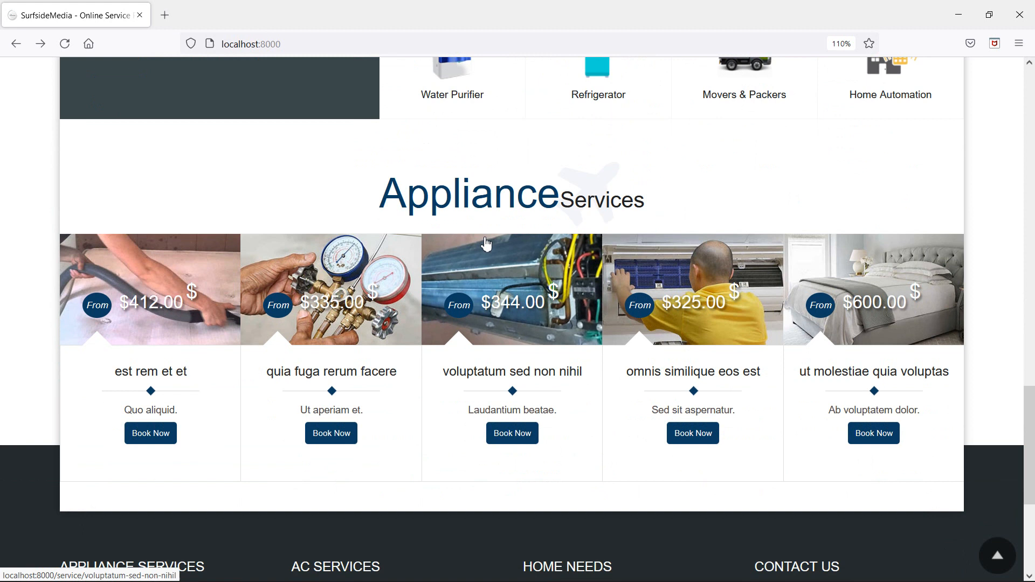
mouse_move(161, 326)
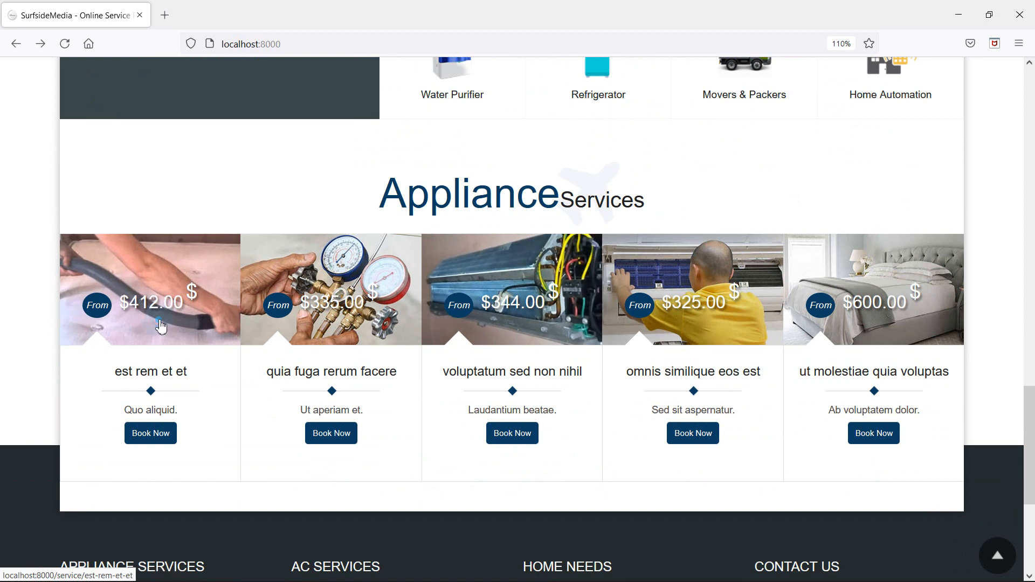
mouse_move(167, 365)
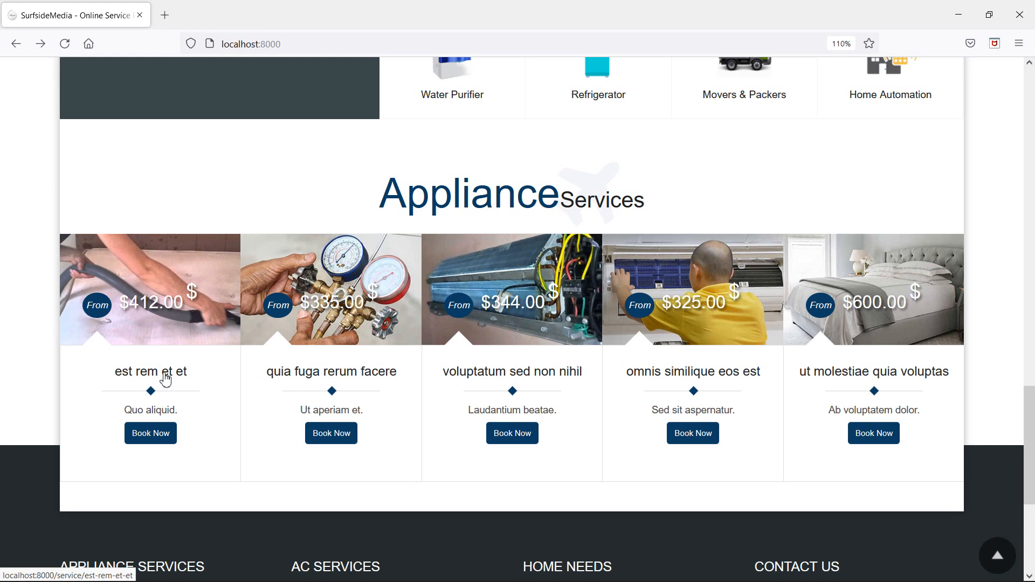
Step: Open the quia fuga rerum facere card's details page and scroll through its $335.00 listing
click(330, 371)
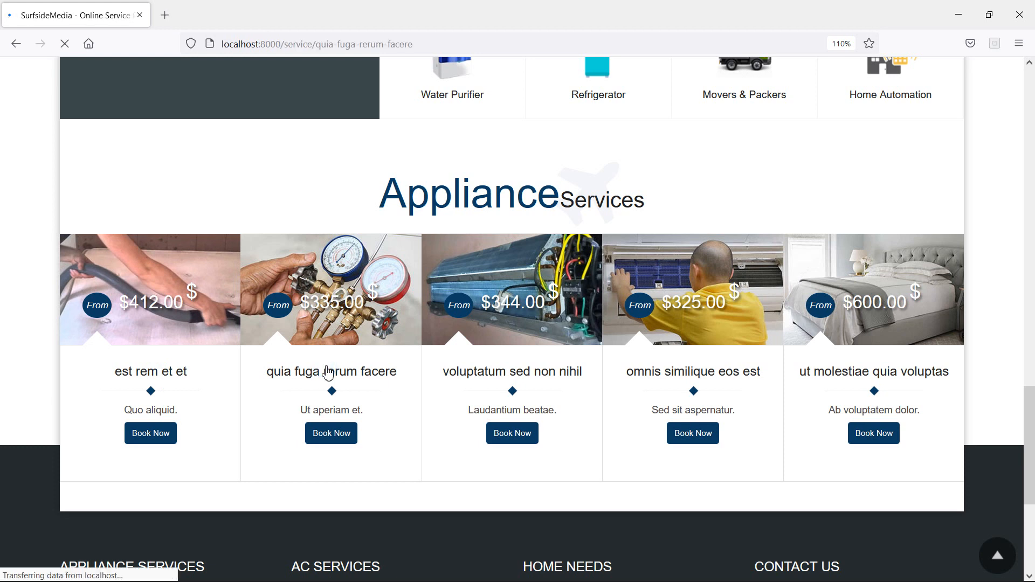
click(331, 371)
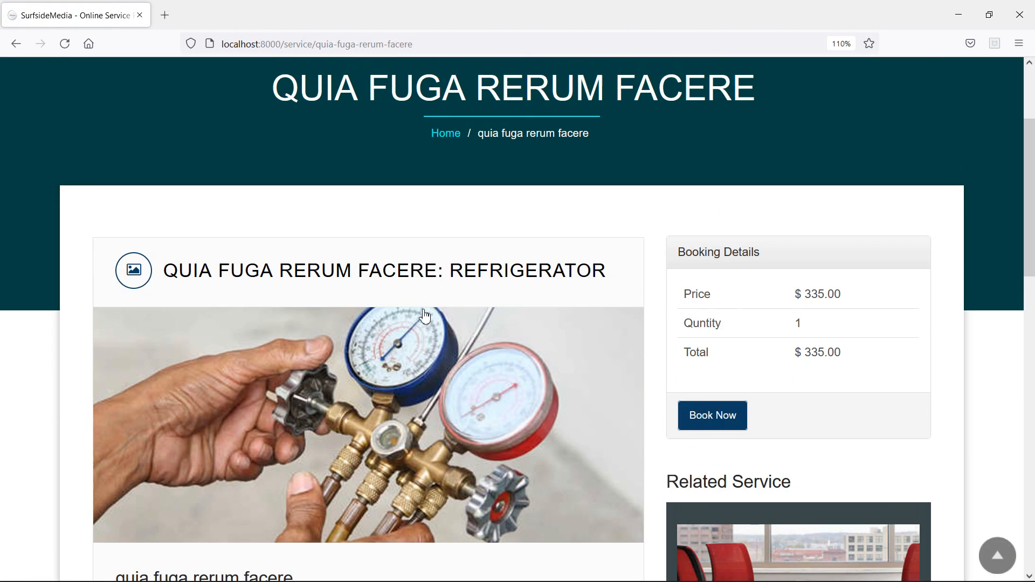
scroll(down, 3)
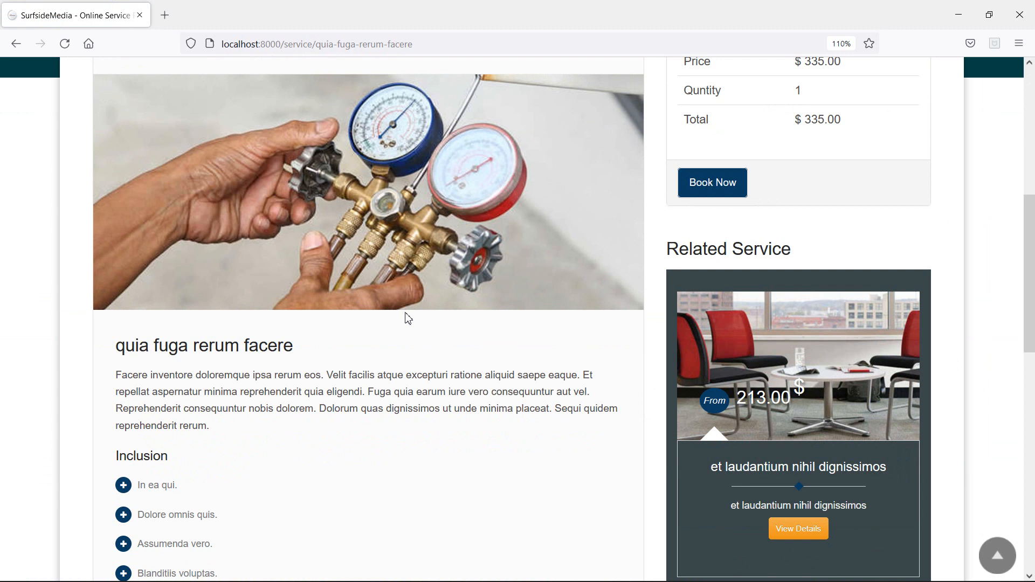